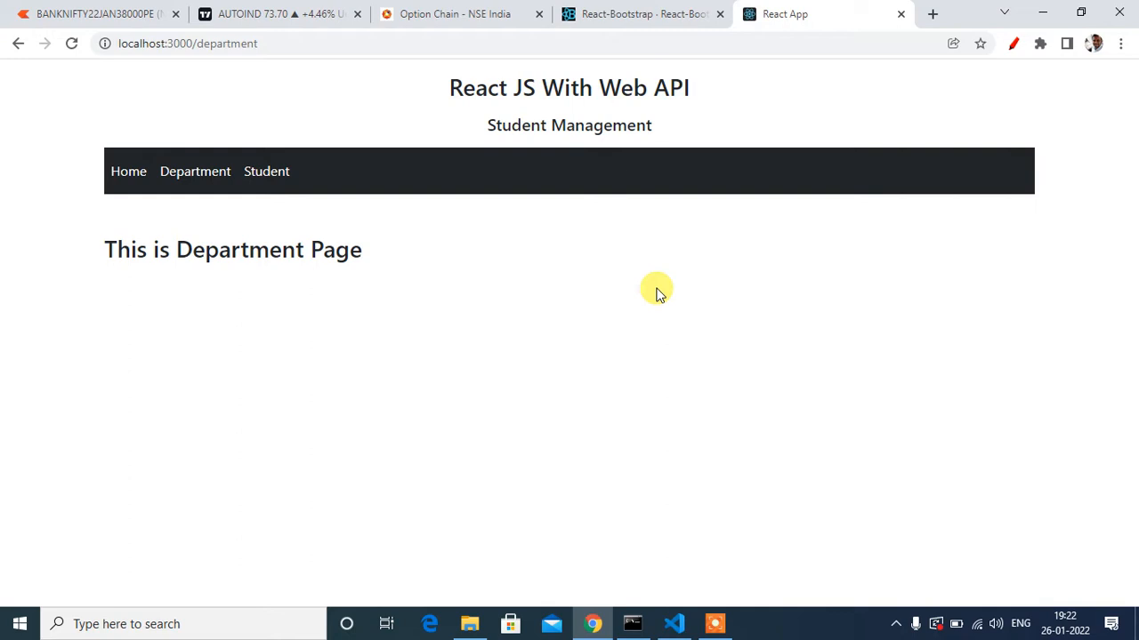
pyautogui.moveTo(633, 285)
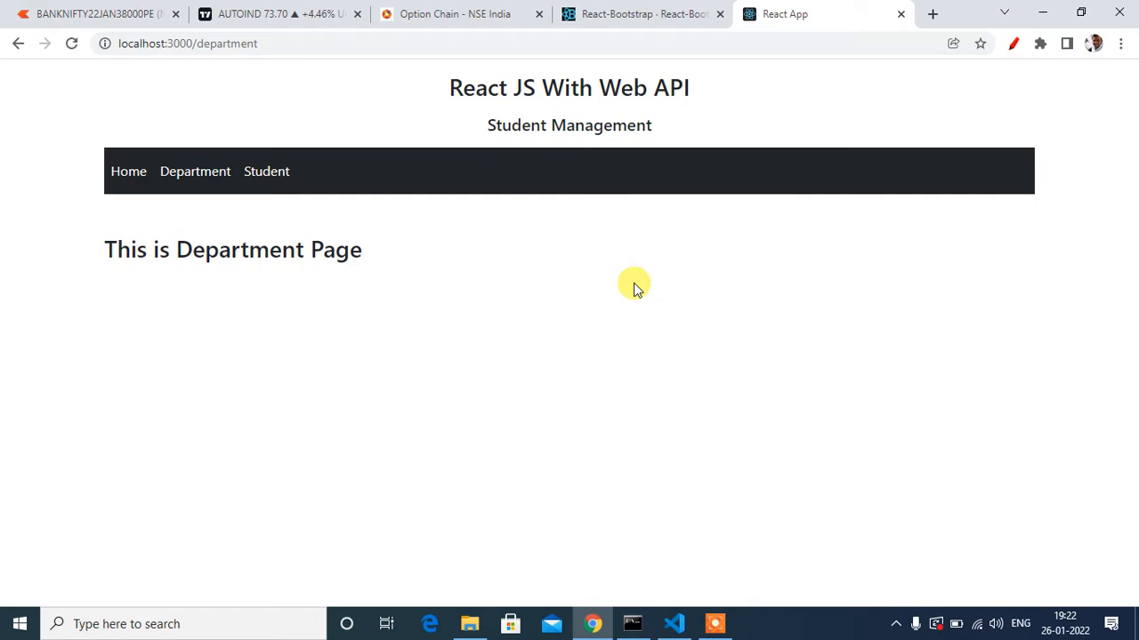
pyautogui.moveTo(633, 612)
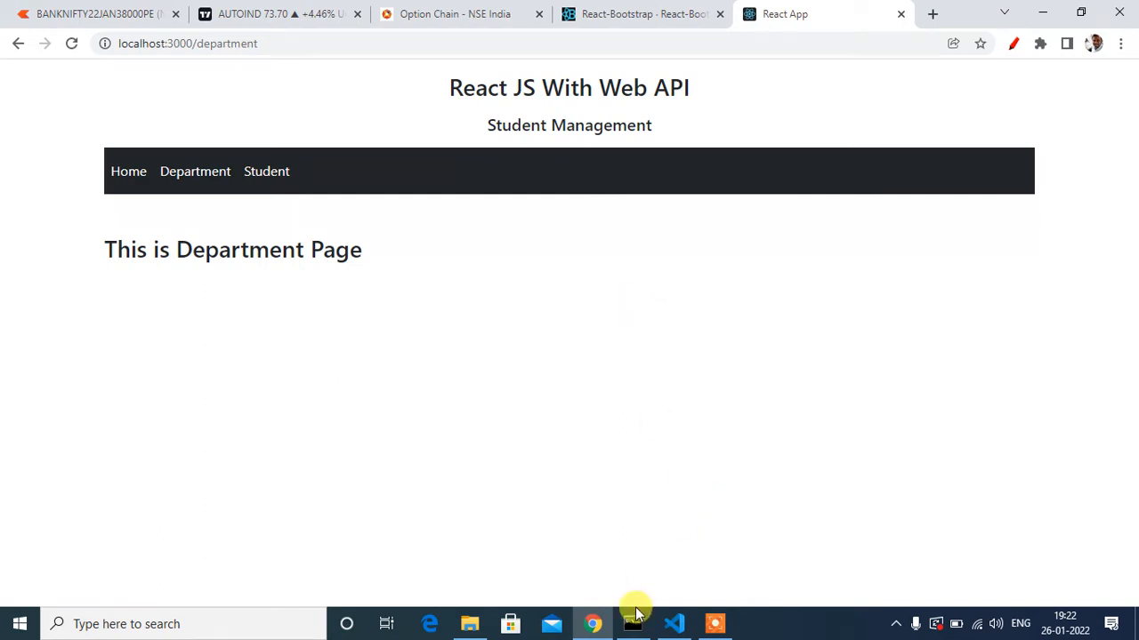
# Import Table from react-bootstrap at the top of Department.js
pyautogui.click(673, 622)
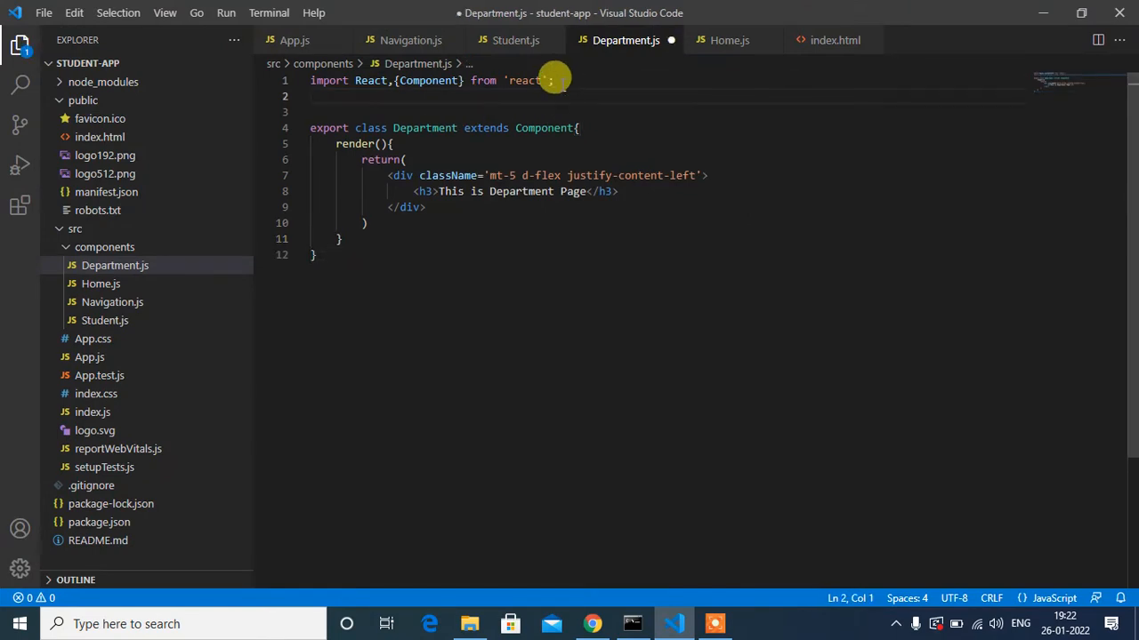
pyautogui.write('import')
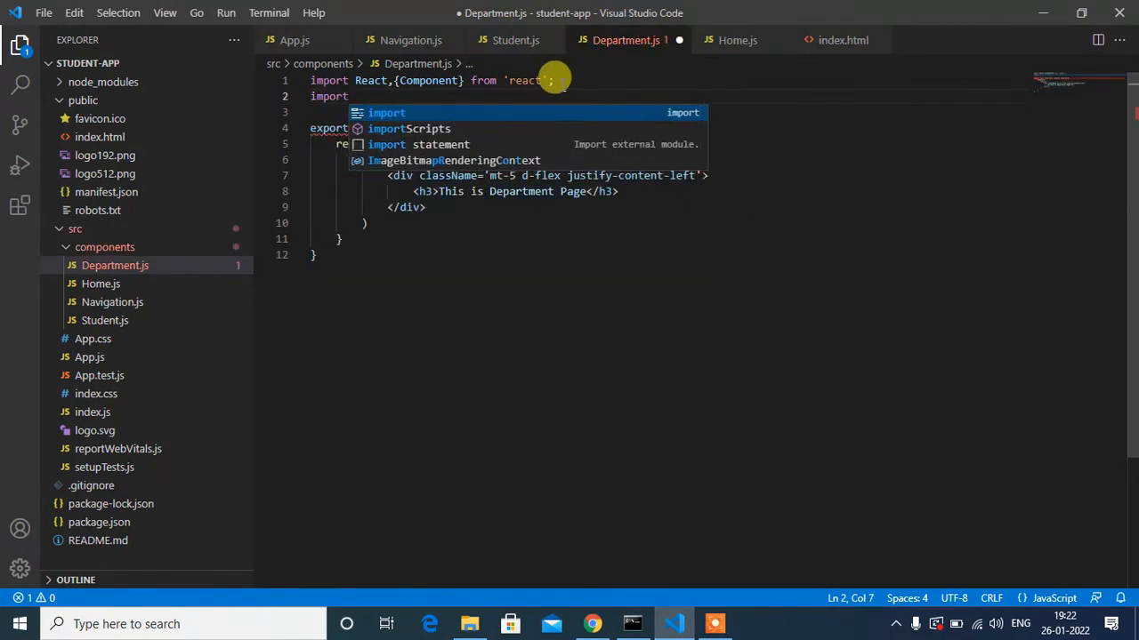
pyautogui.write('{Tab}')
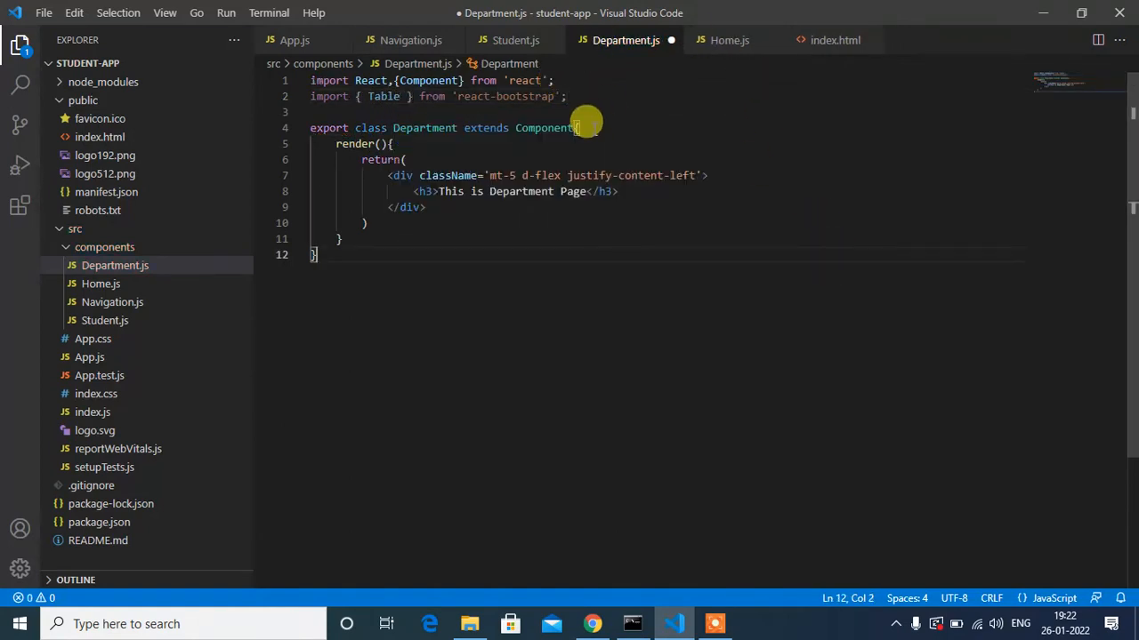
pyautogui.press('Enter')
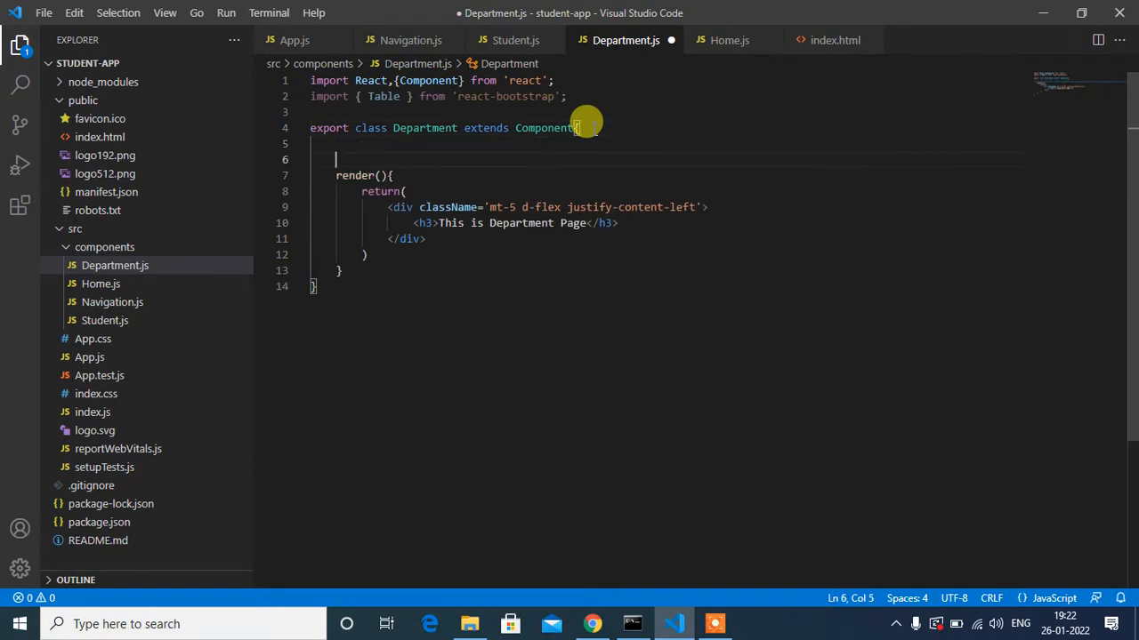
# Add a constructor(props) to the Department class that calls super(props)
pyautogui.write('constructor')
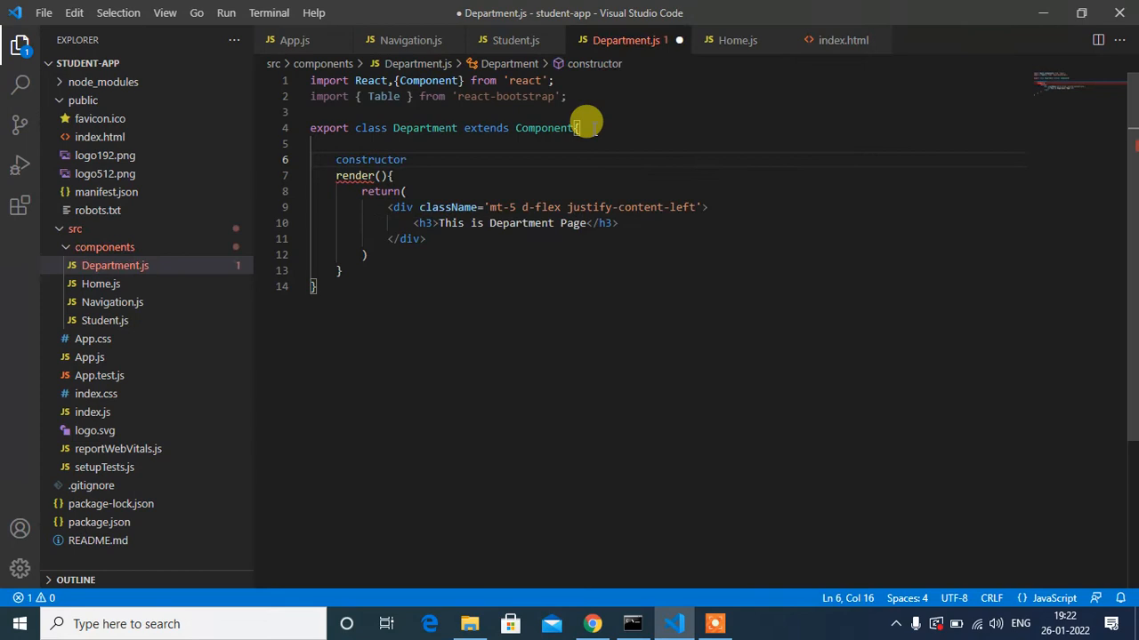
pyautogui.write('(props){')
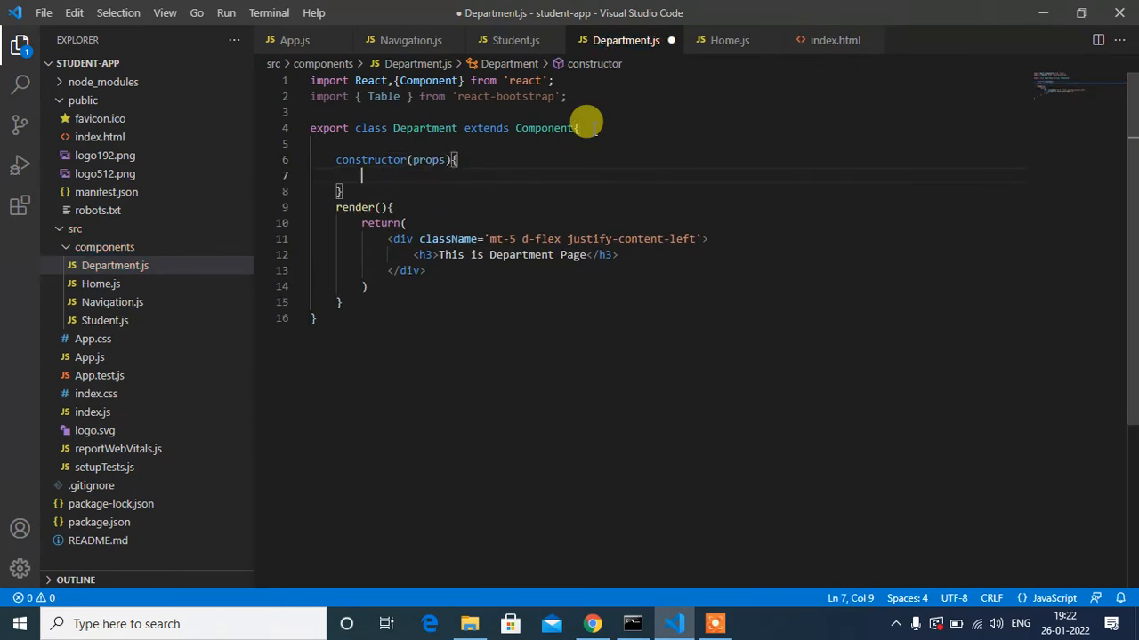
pyautogui.write('super')
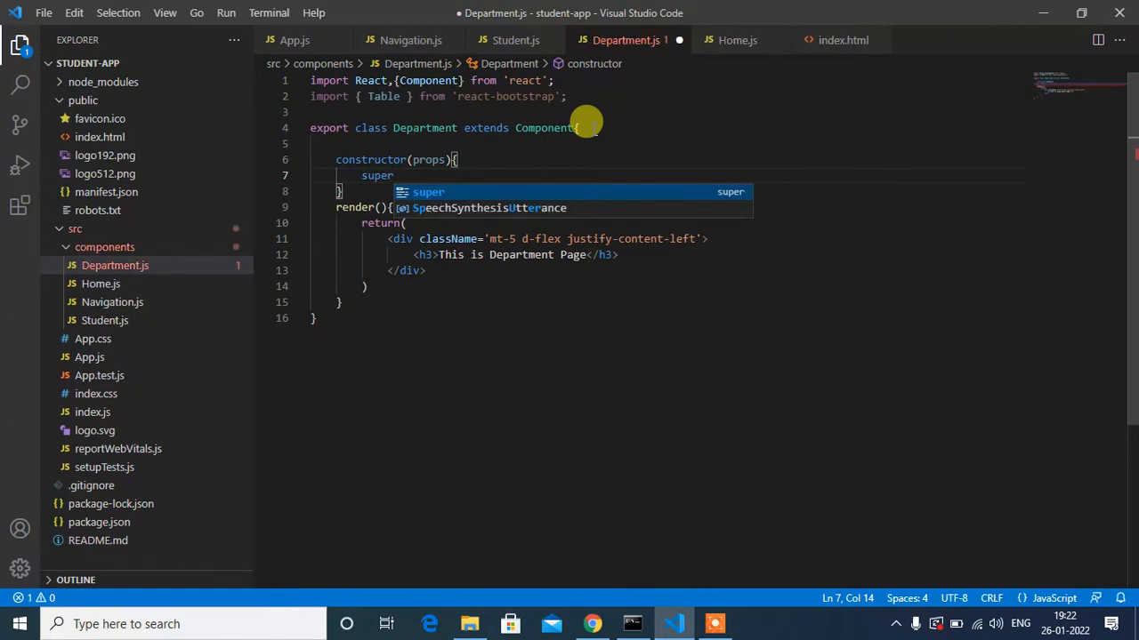
pyautogui.write('(props);')
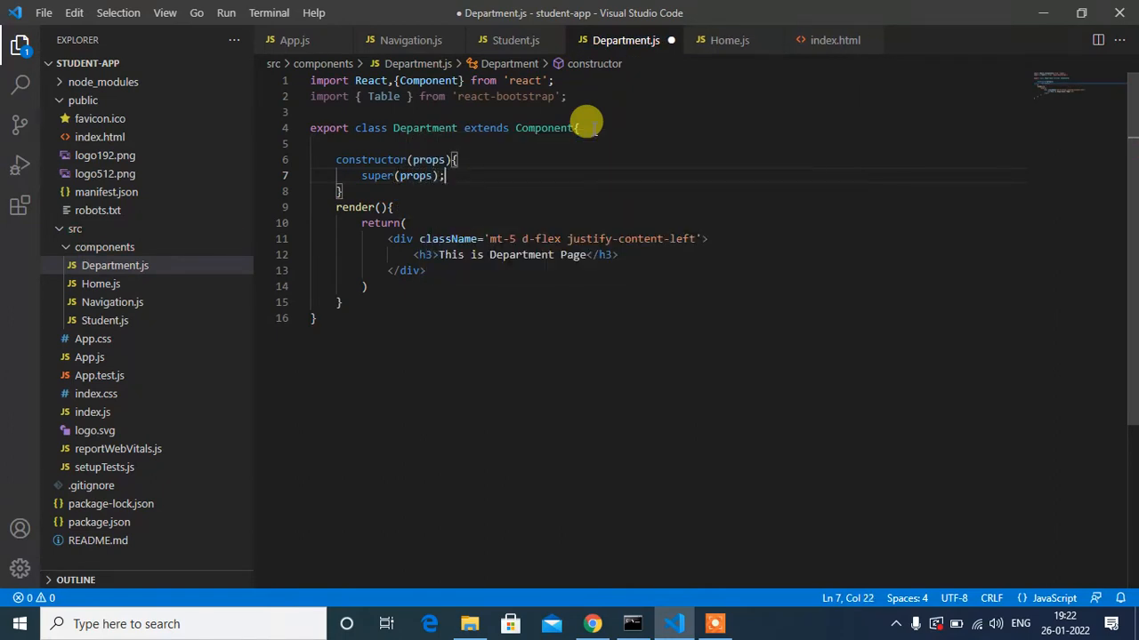
pyautogui.press('Enter')
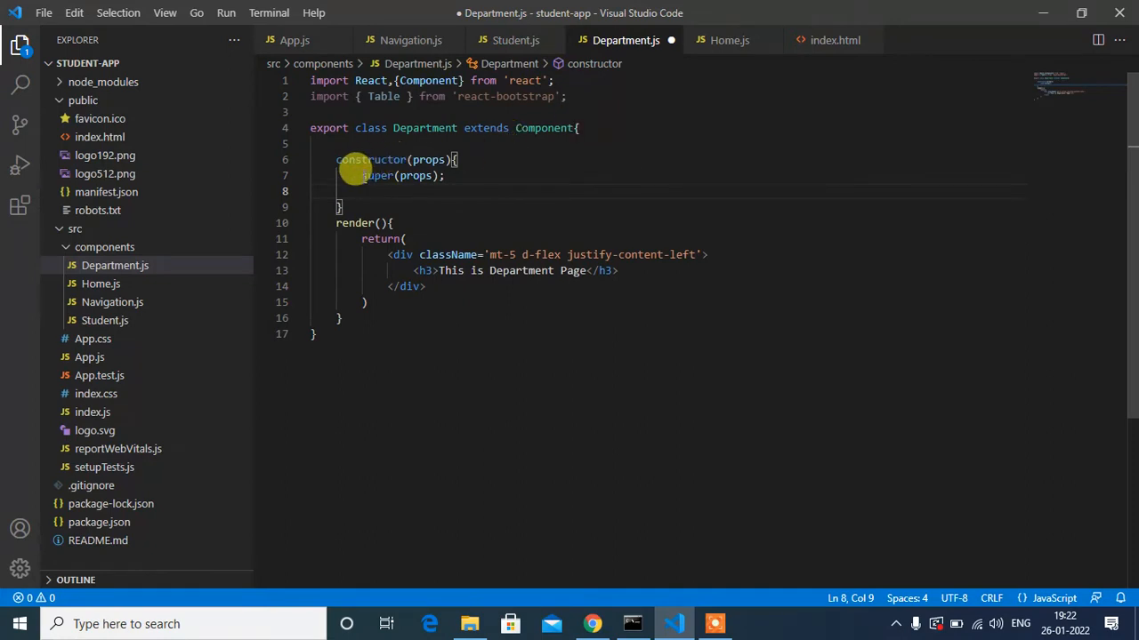
# Set this.state = {deps:[]} below super(props) in the constructor
pyautogui.moveTo(363, 176); pyautogui.dragTo(444, 176)
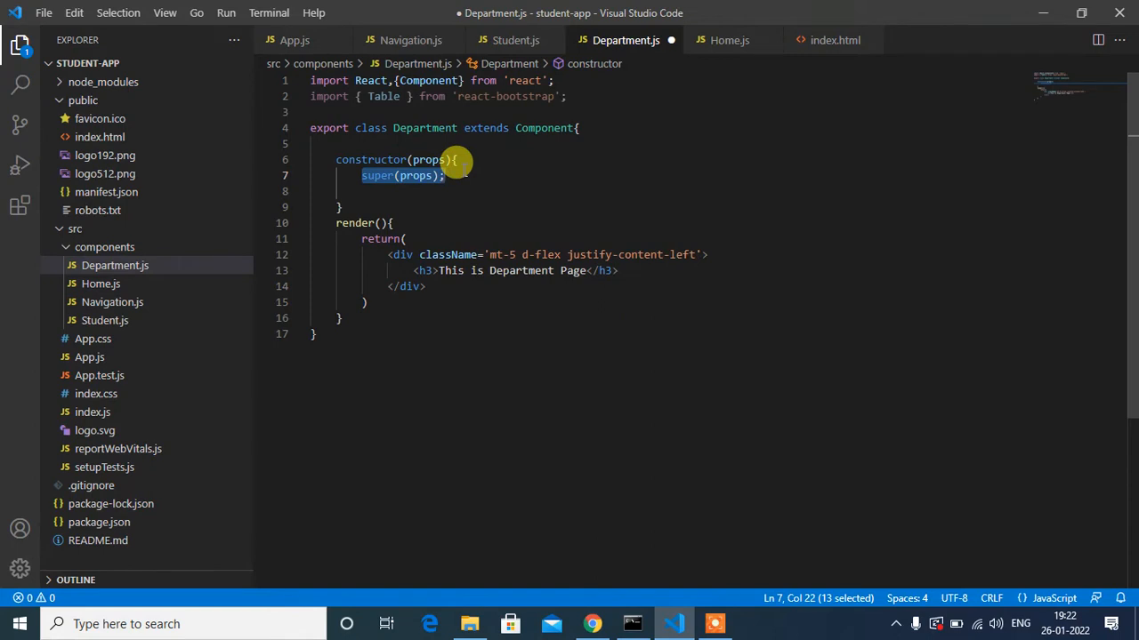
pyautogui.moveTo(417, 176)
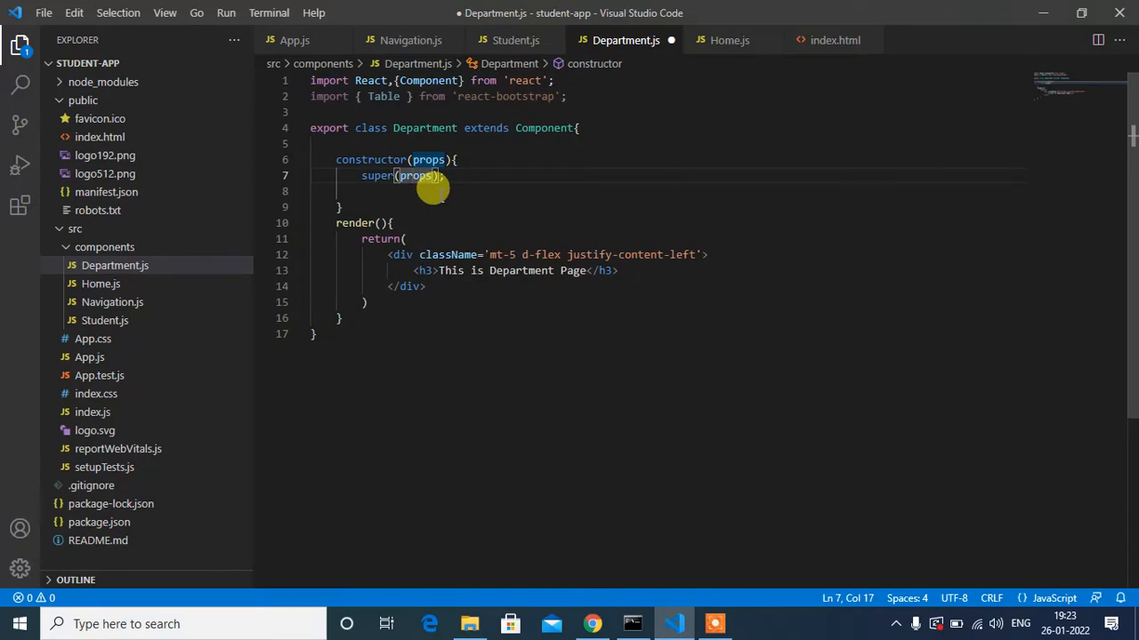
pyautogui.moveTo(418, 176)
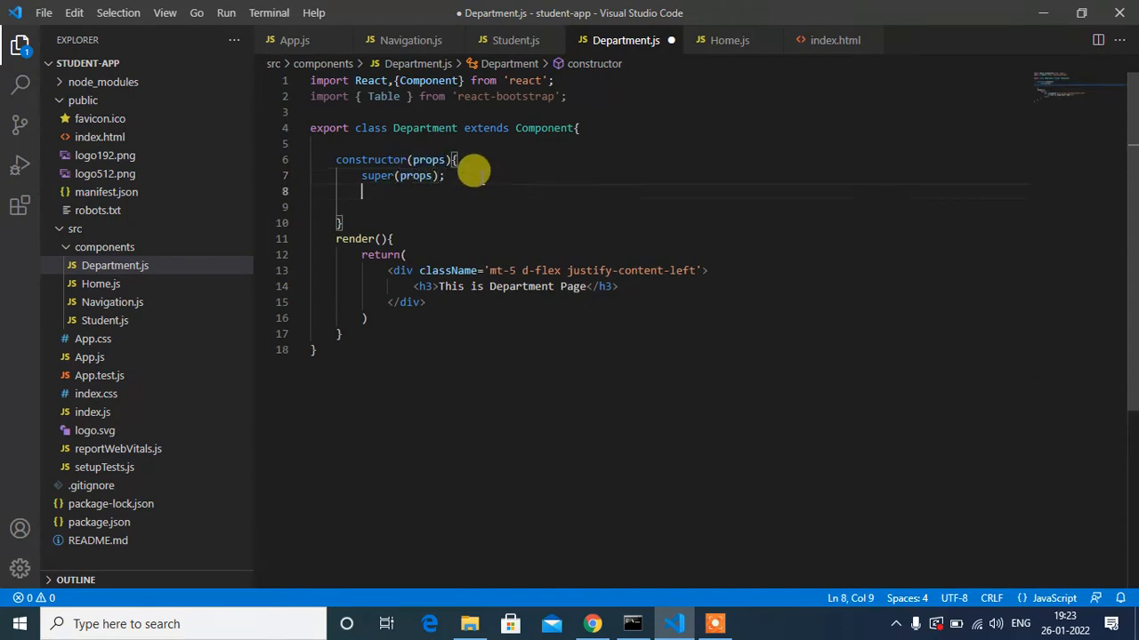
pyautogui.write('this.state =')
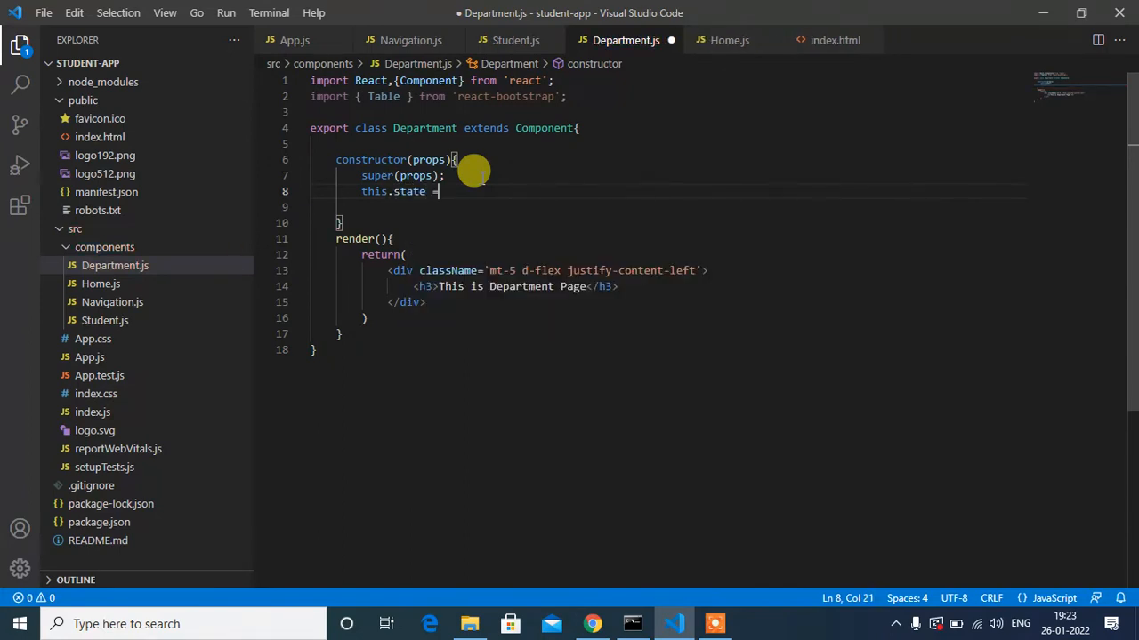
pyautogui.write('{}')
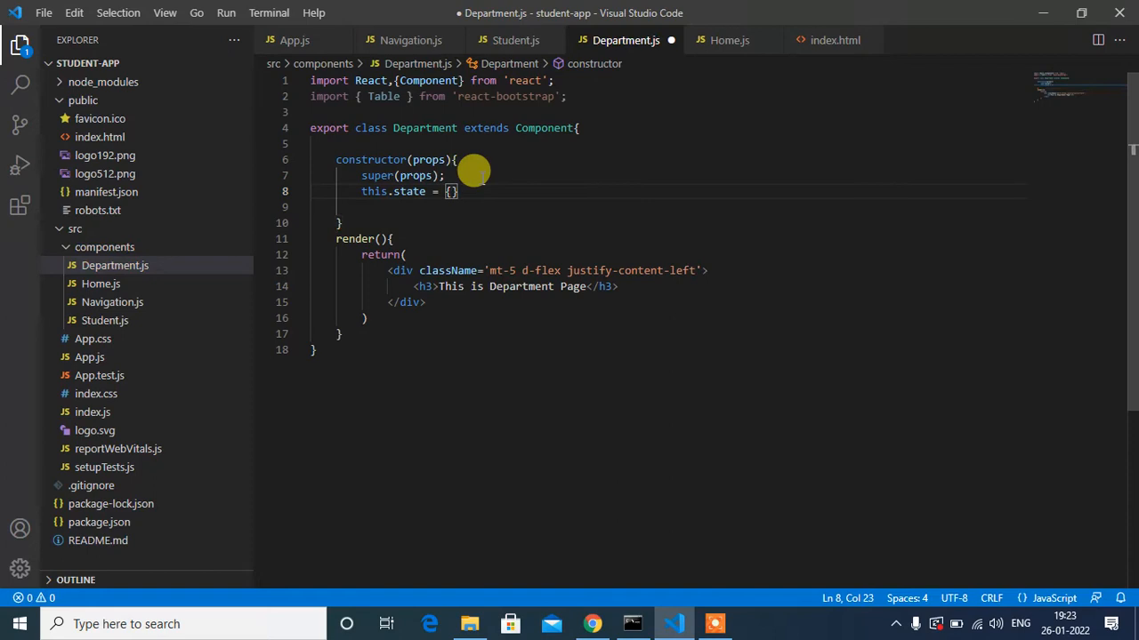
pyautogui.write('deps:[]')
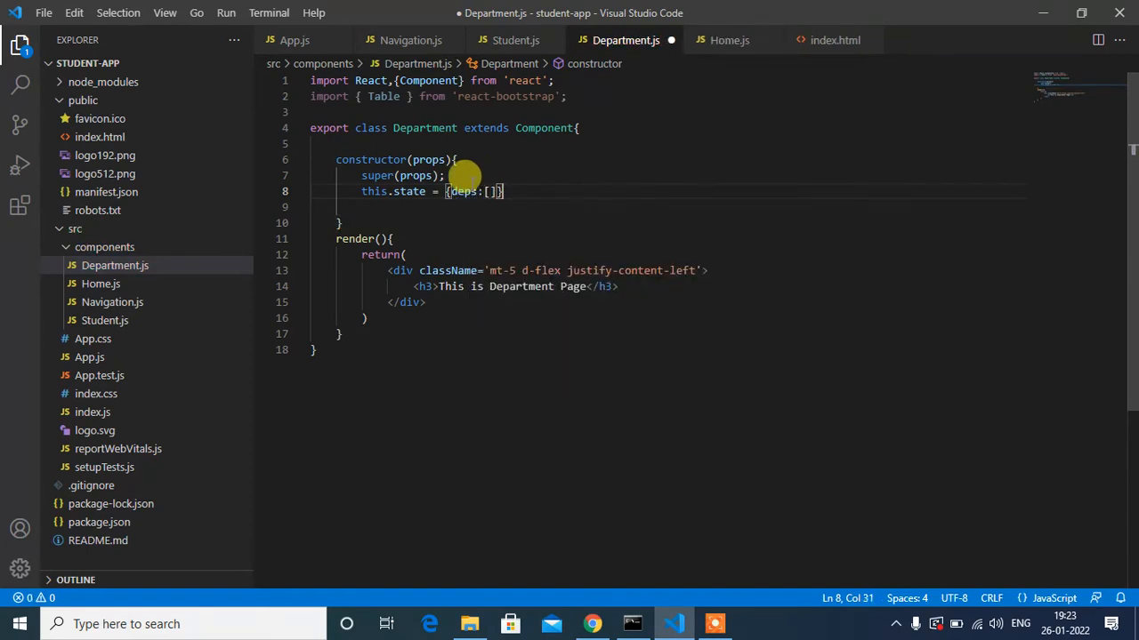
pyautogui.moveTo(459, 192)
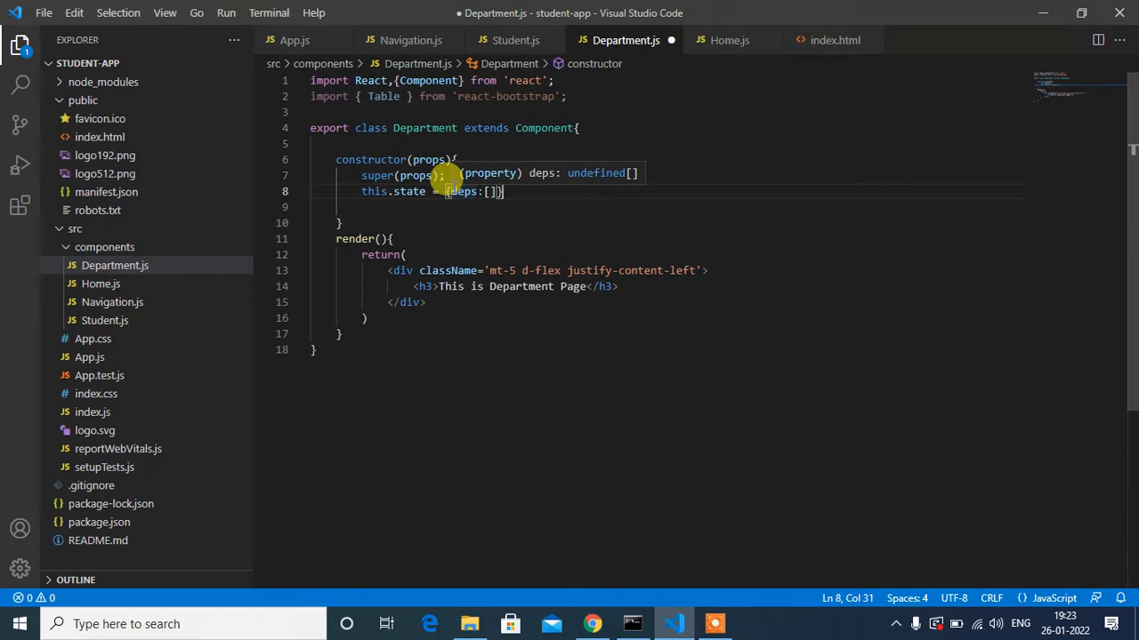
pyautogui.moveTo(507, 188)
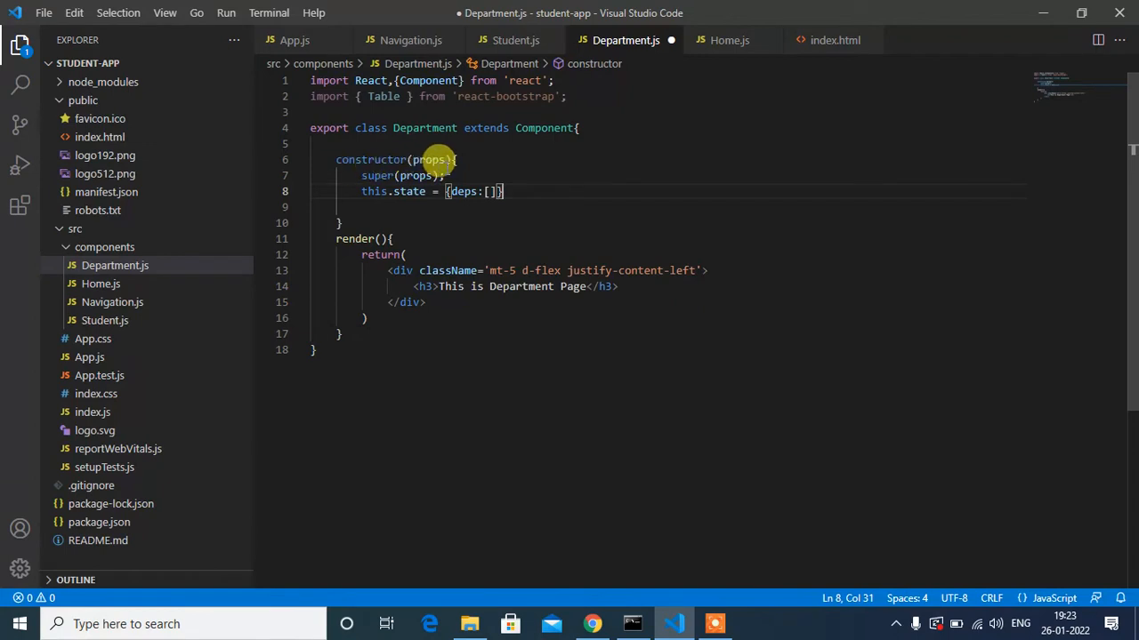
pyautogui.moveTo(425, 245)
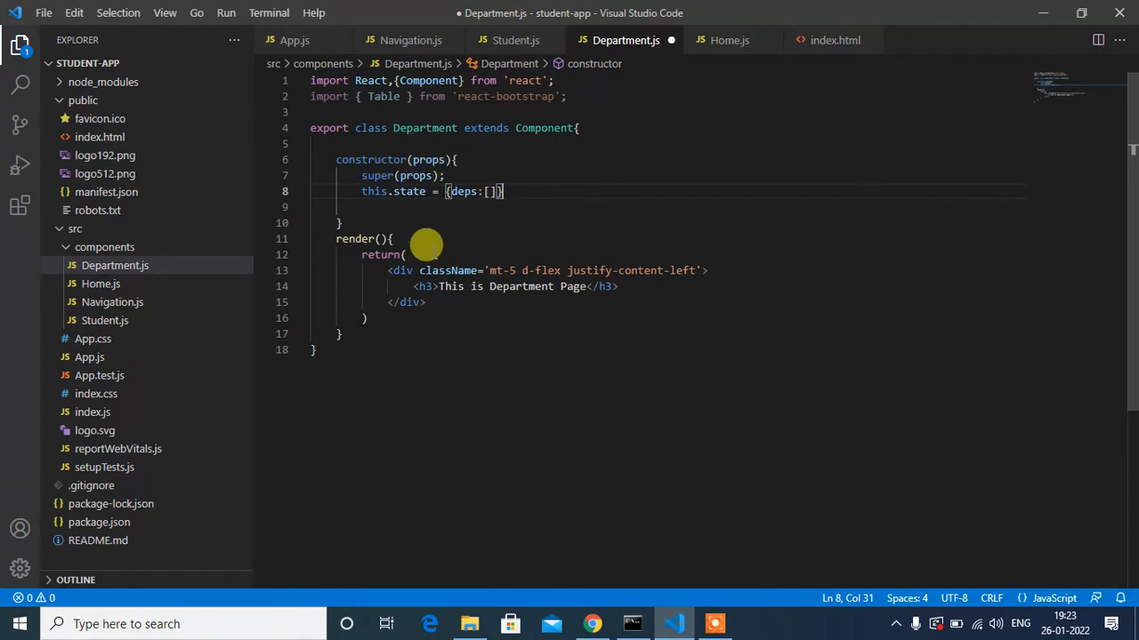
# Replace the heading div with <Table className='mt-4' striped bordered hover size='sm'>
pyautogui.moveTo(387, 270); pyautogui.dragTo(427, 302)
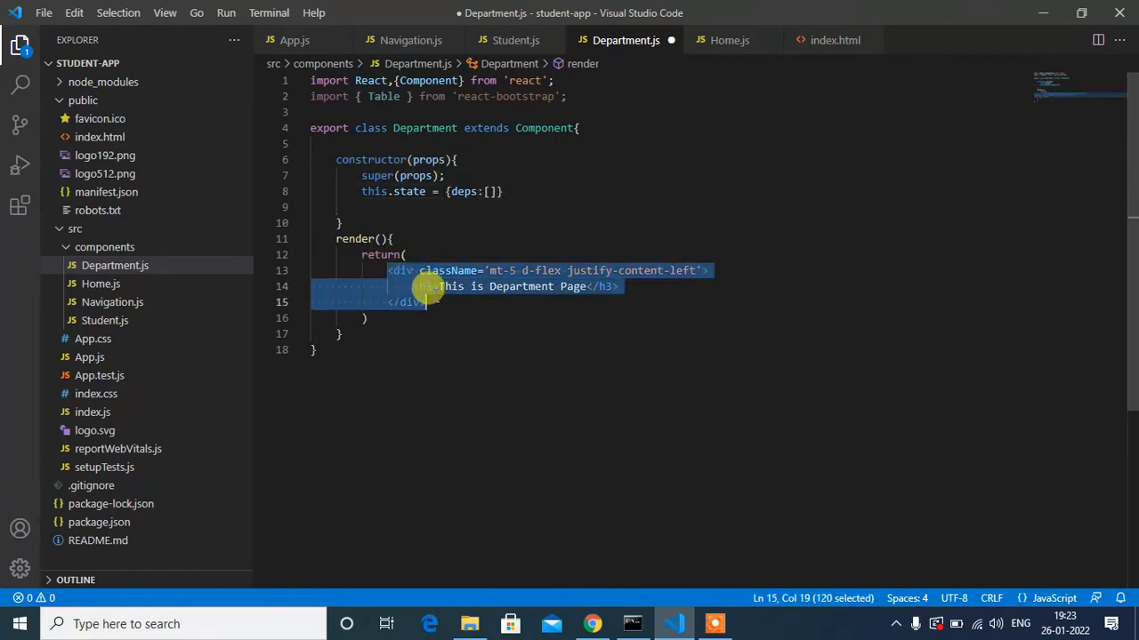
pyautogui.write('Table')
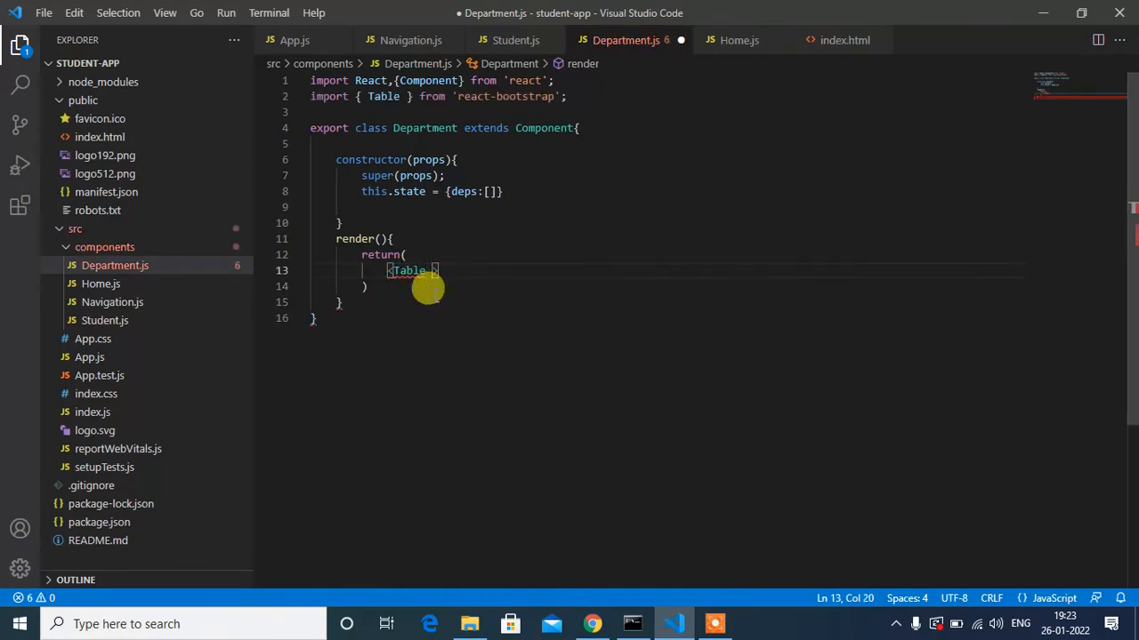
pyautogui.write("className='mt")
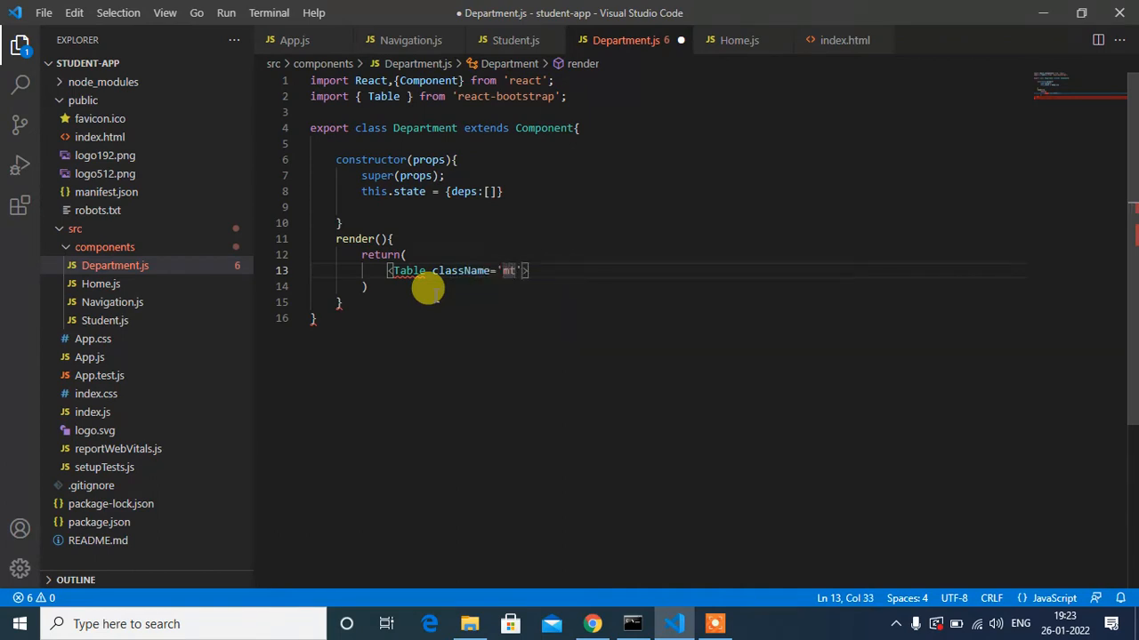
pyautogui.write('-4')
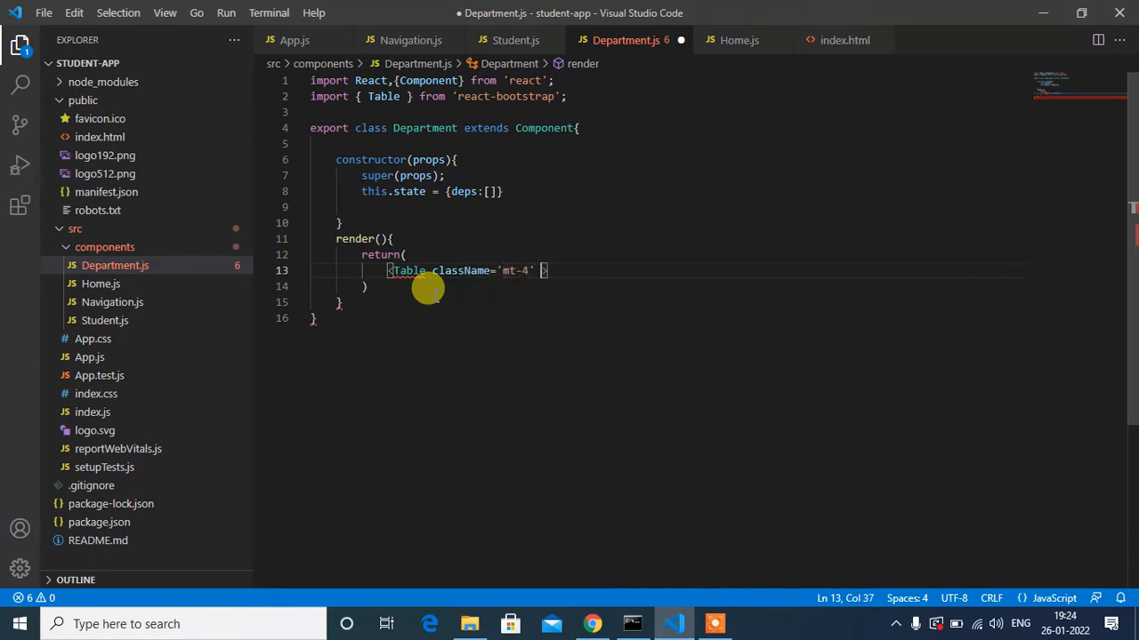
pyautogui.write('striped bord')
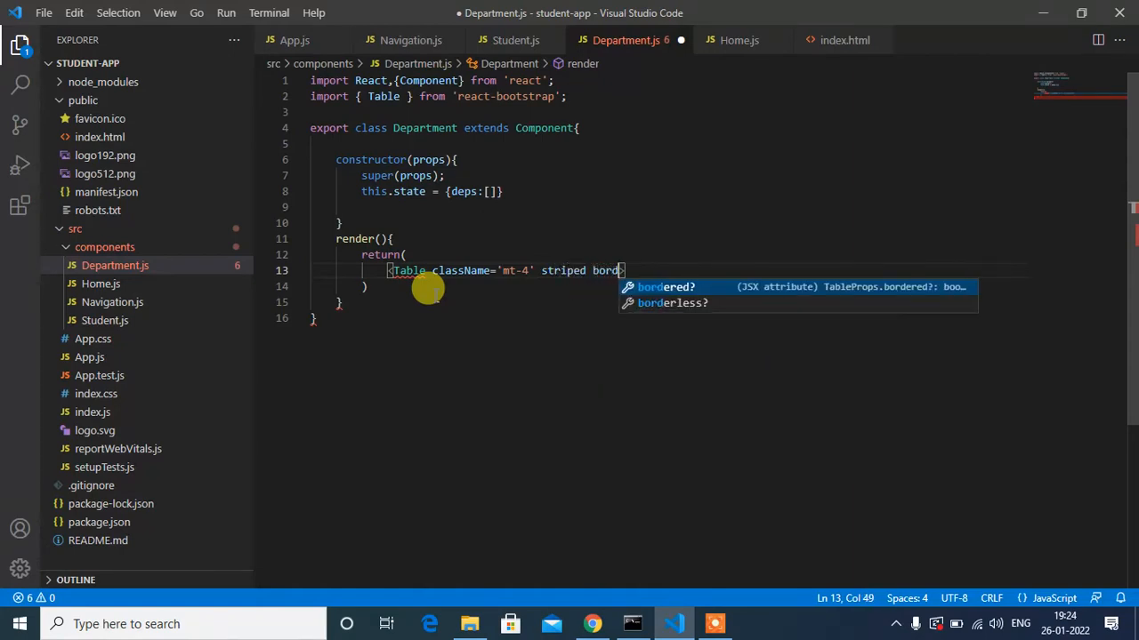
pyautogui.write('ered hover size')
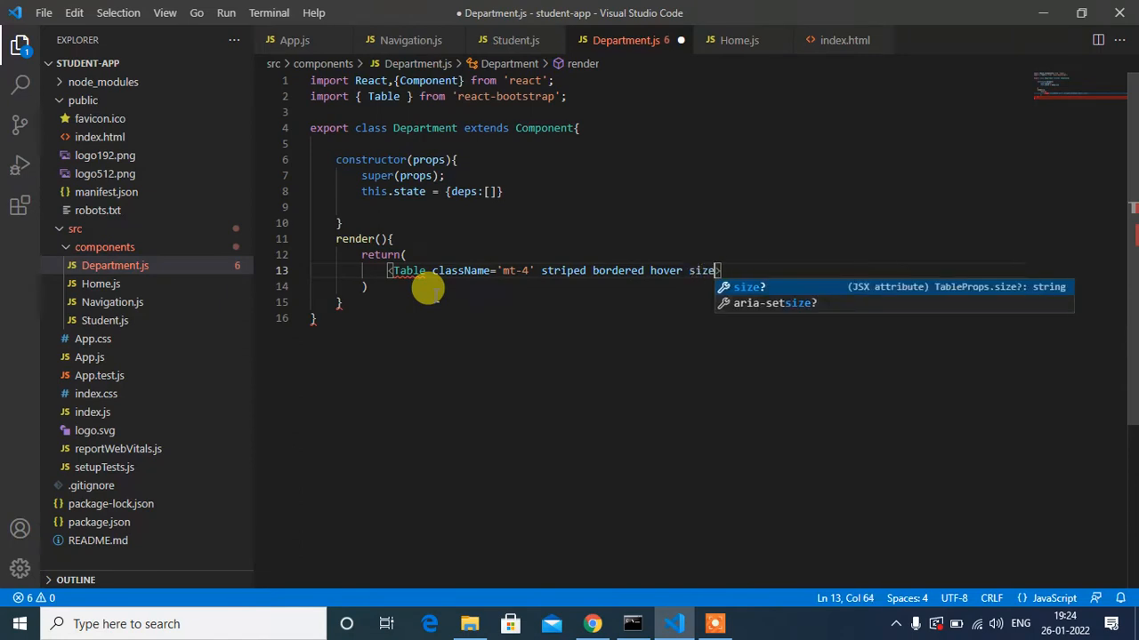
pyautogui.write('="s"')
pyautogui.write('</Table>')
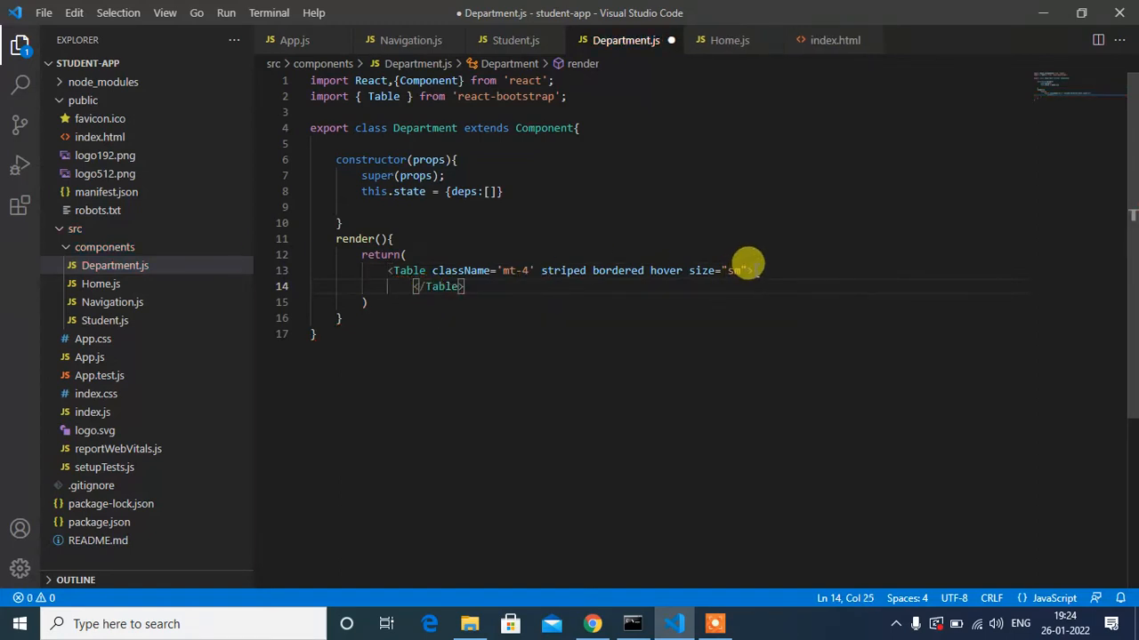
pyautogui.press('Enter')
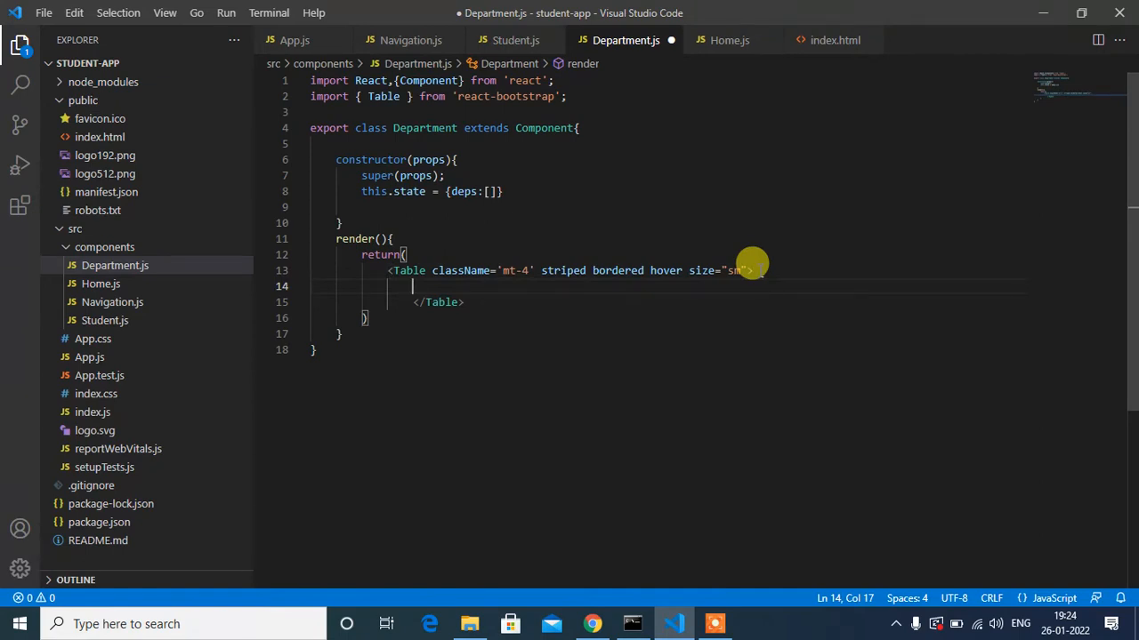
# Add a thead row whose first th heading reads Department ID
pyautogui.write('<')
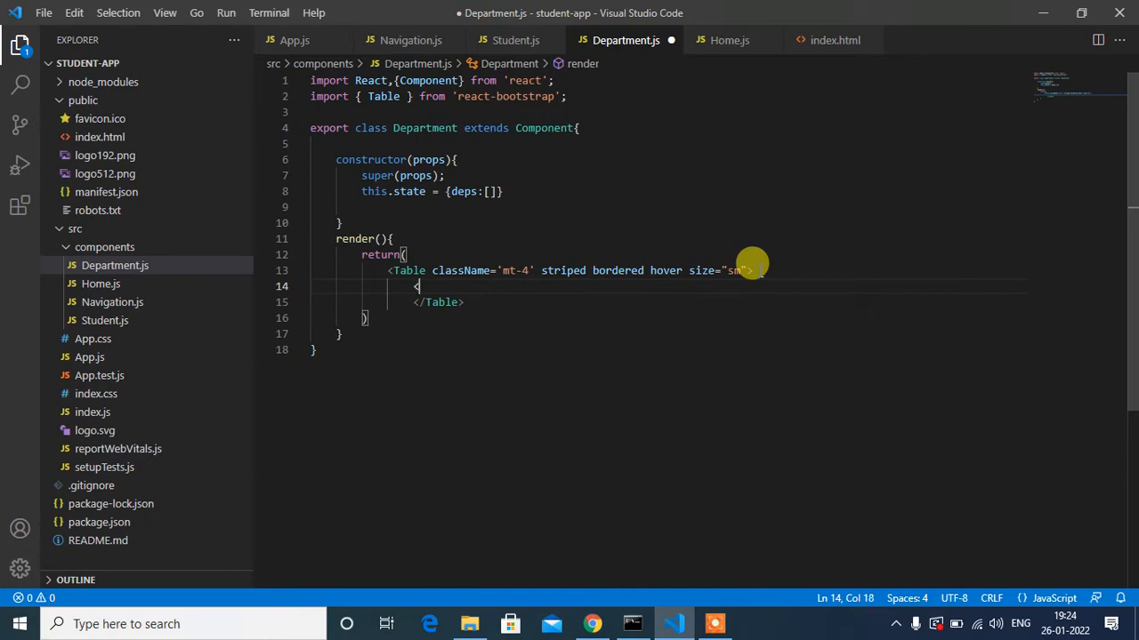
pyautogui.write('threa')
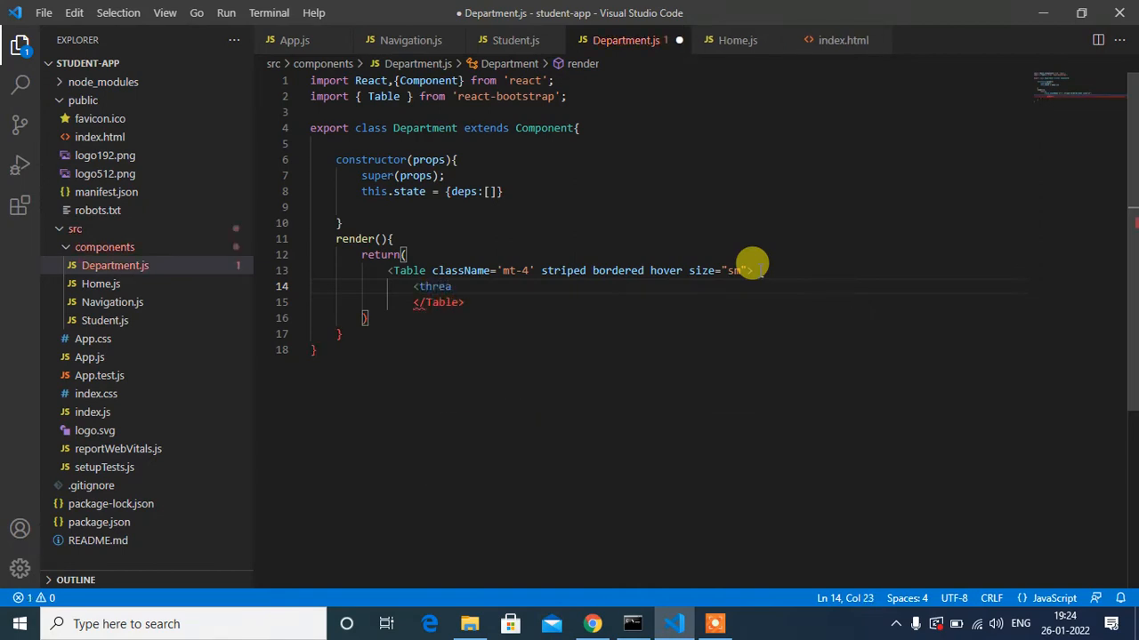
pyautogui.write('d>')
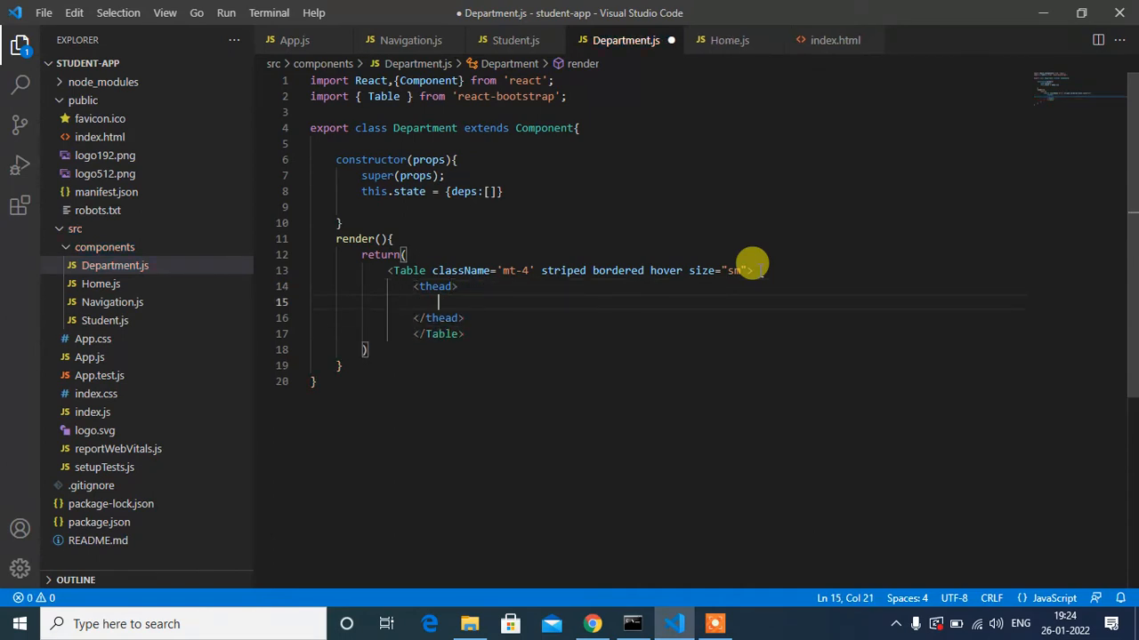
pyautogui.write('<tr>')
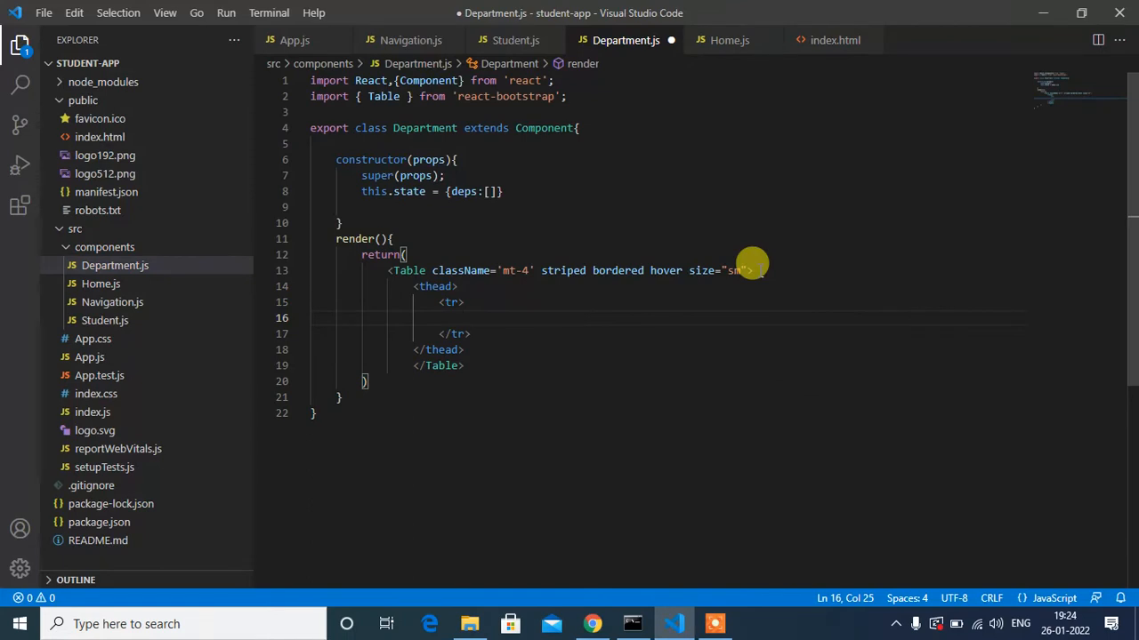
pyautogui.write('<th></th>')
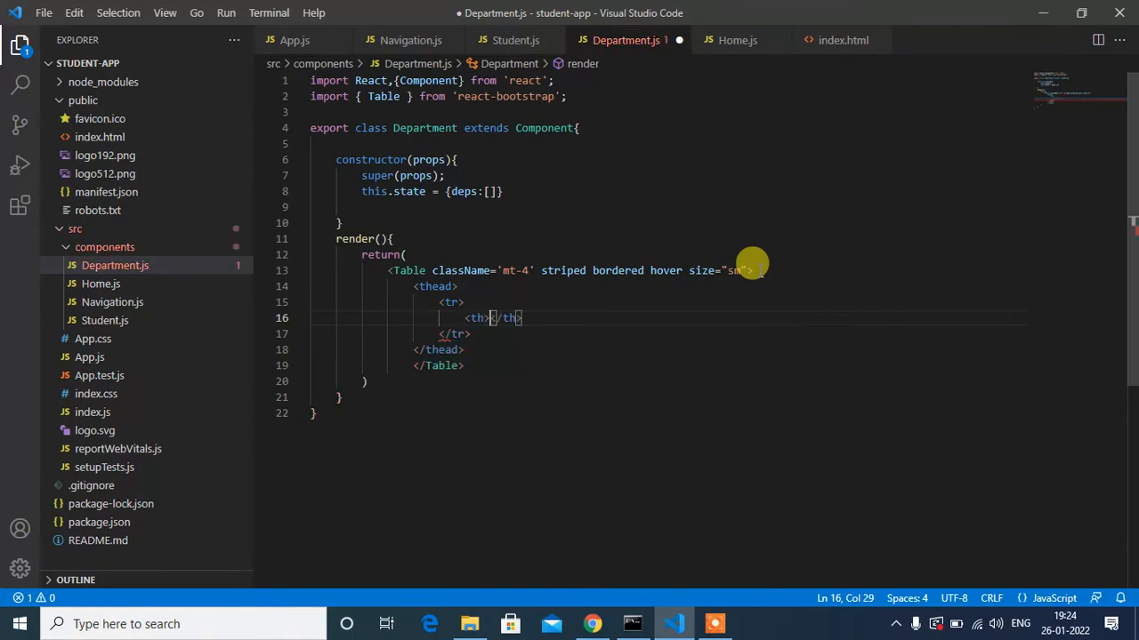
pyautogui.write('Depart')
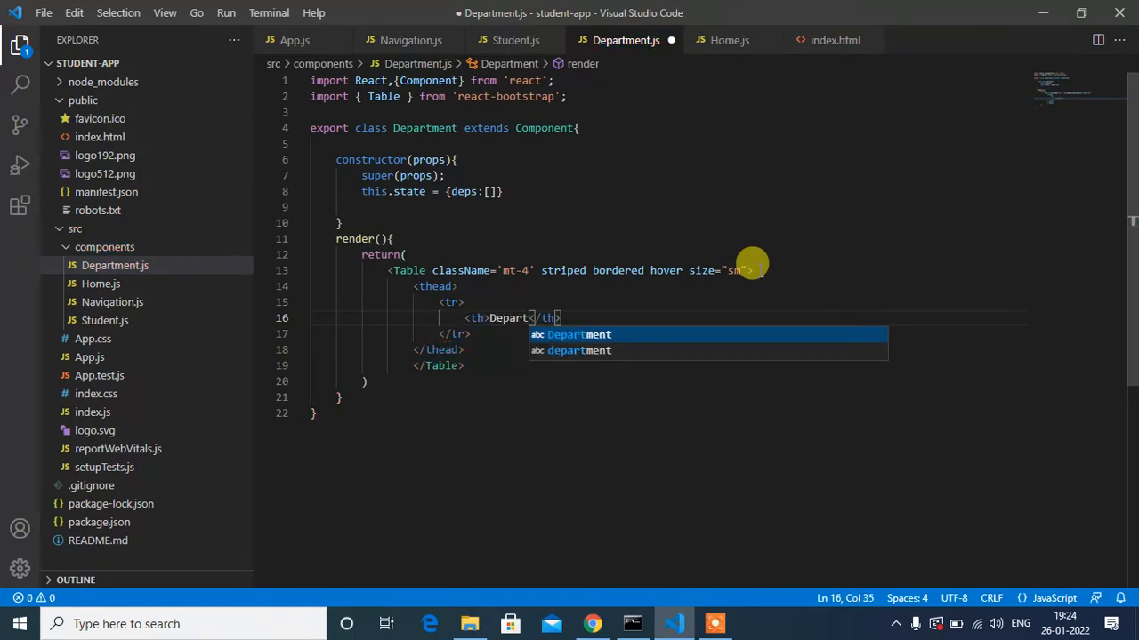
pyautogui.write('ID')
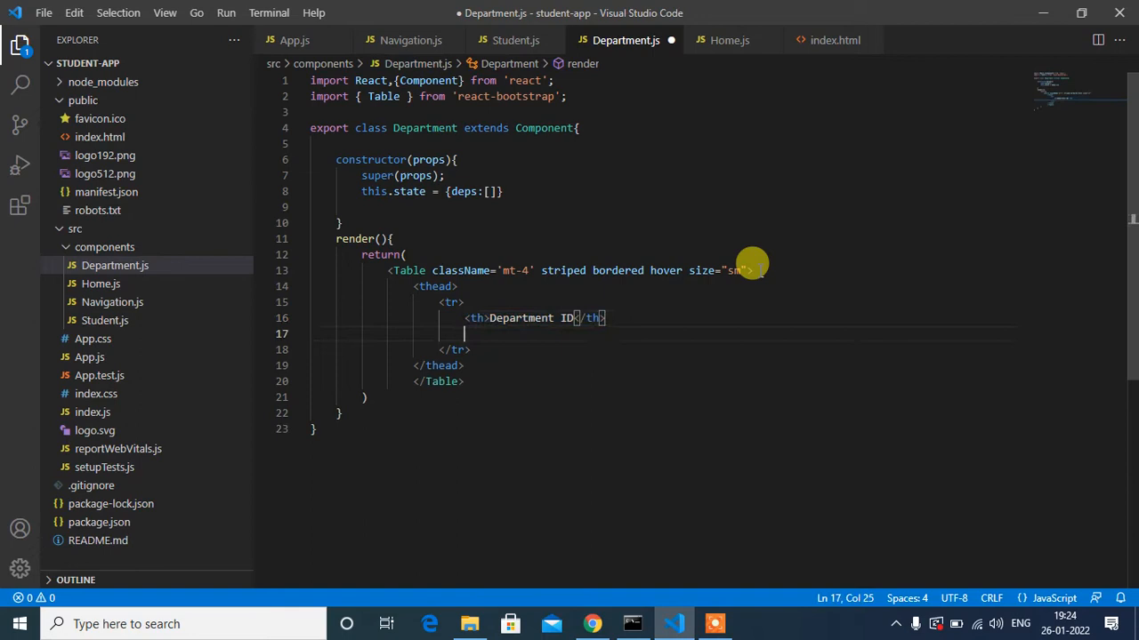
# Add a second th heading Department Name and start an empty tbody
pyautogui.write('<th>Department ID</th>')
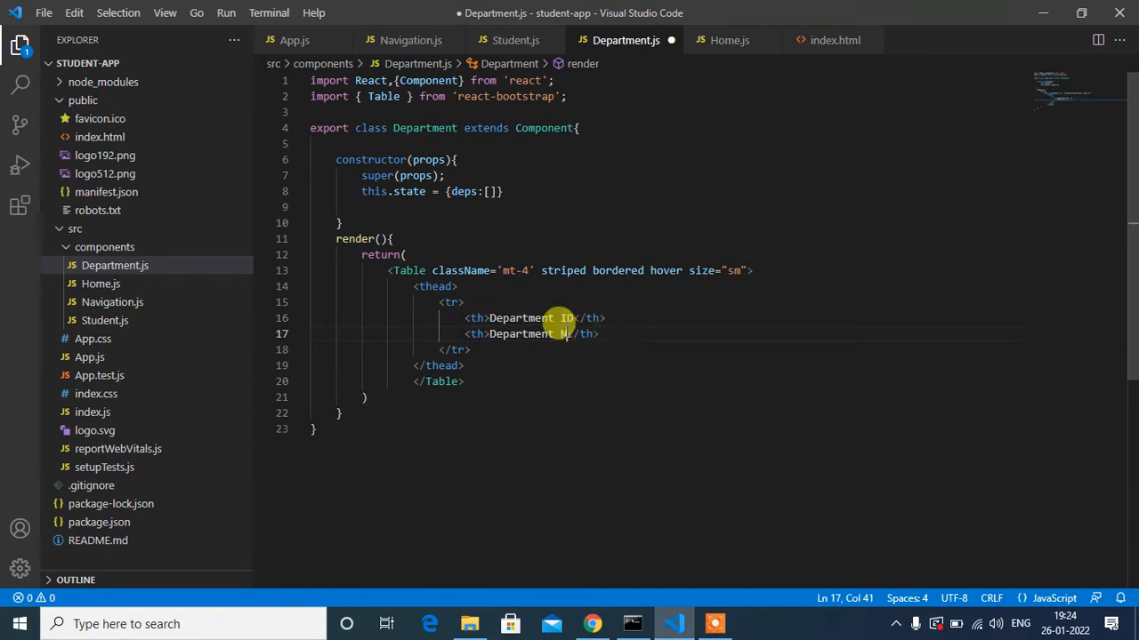
pyautogui.write('Ame')
pyautogui.write('<')
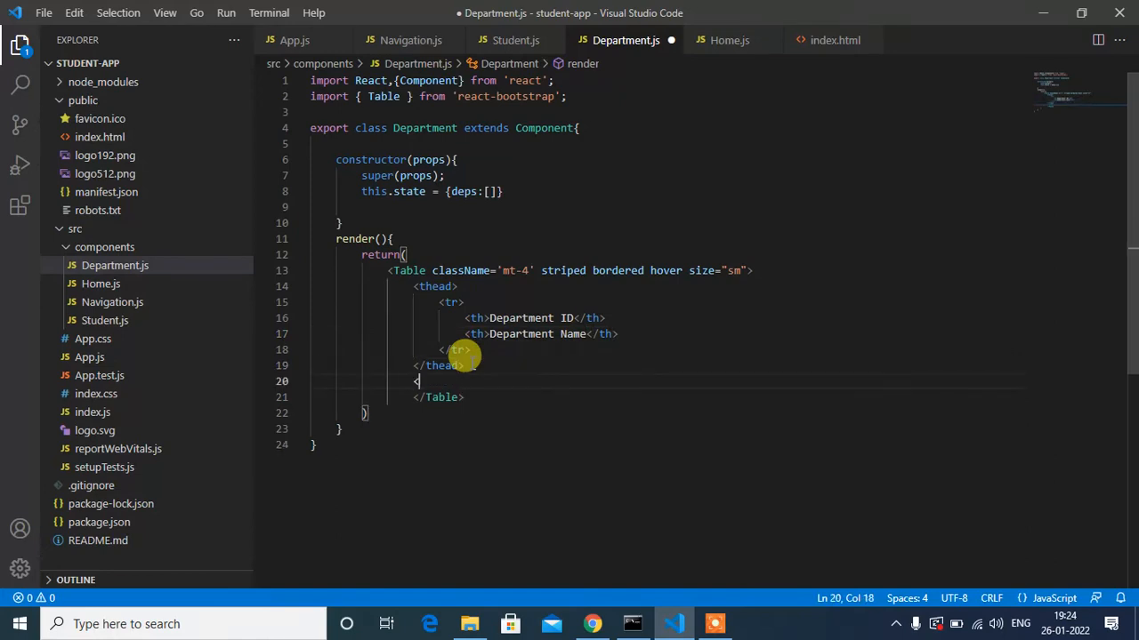
pyautogui.write('tbody>')
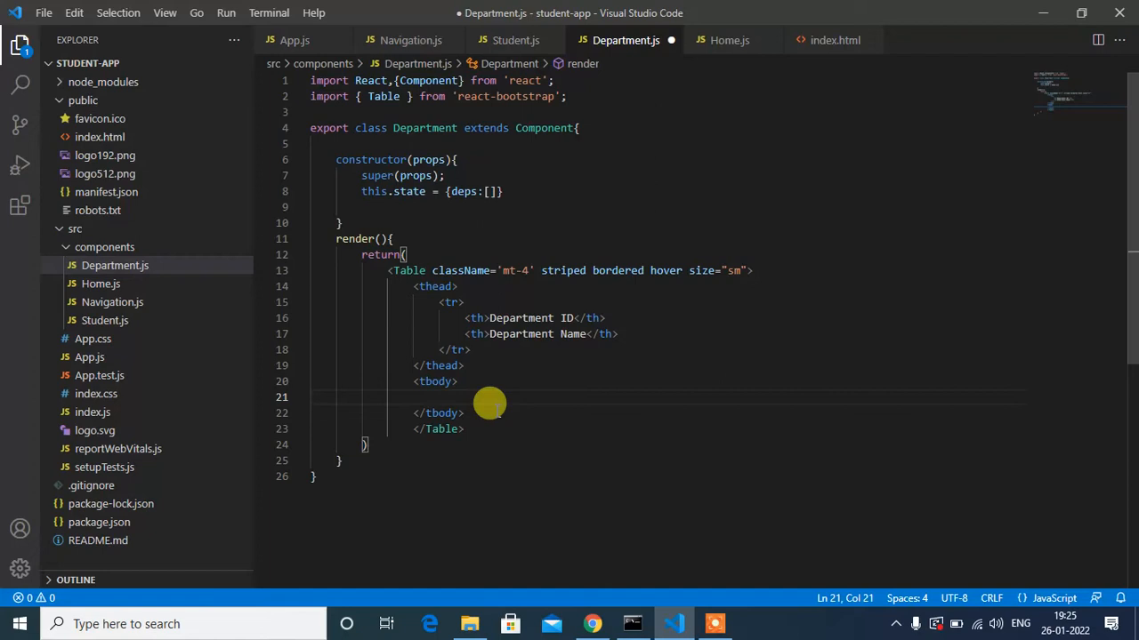
pyautogui.moveTo(487, 406)
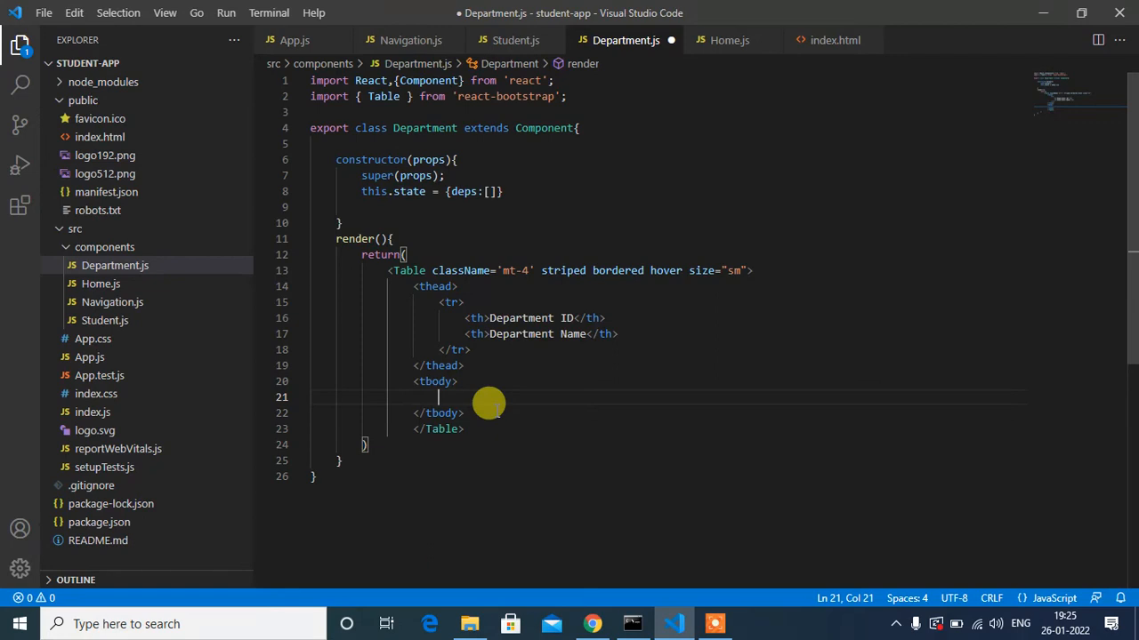
pyautogui.moveTo(445, 391)
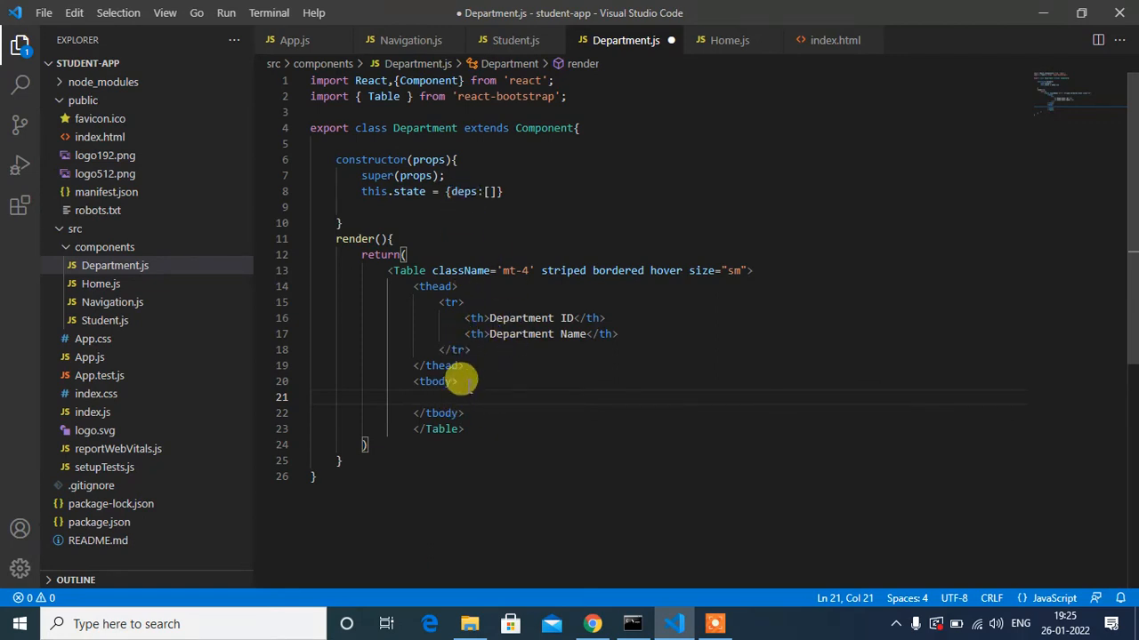
# Map deps inside tbody to a tr per department keyed by dep.DeptID
pyautogui.write('{')
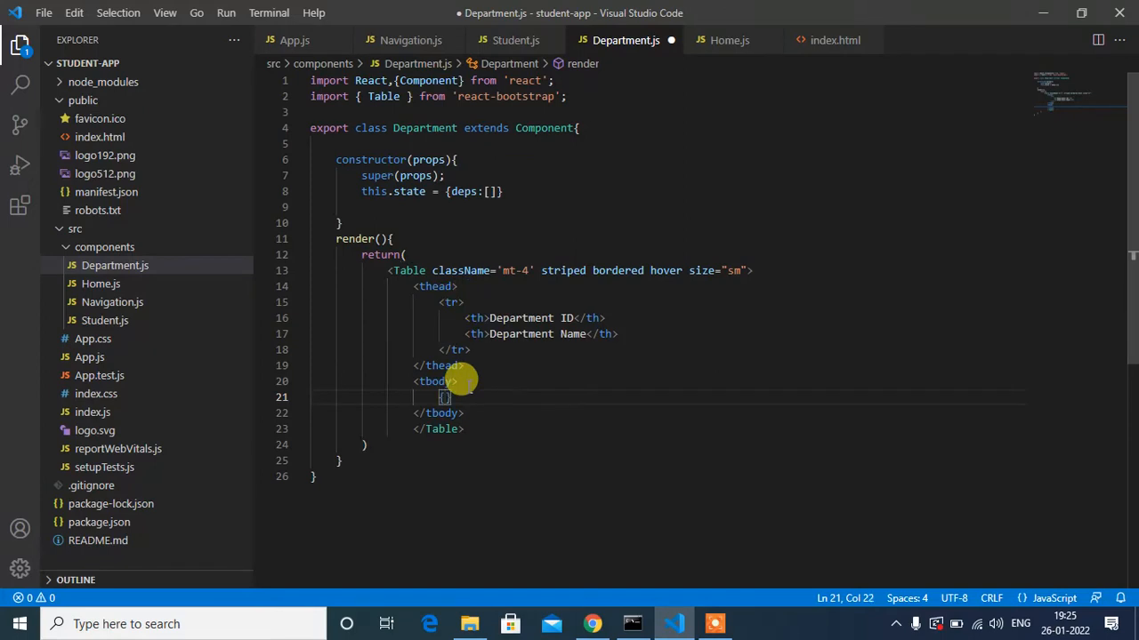
pyautogui.write('deps.map')
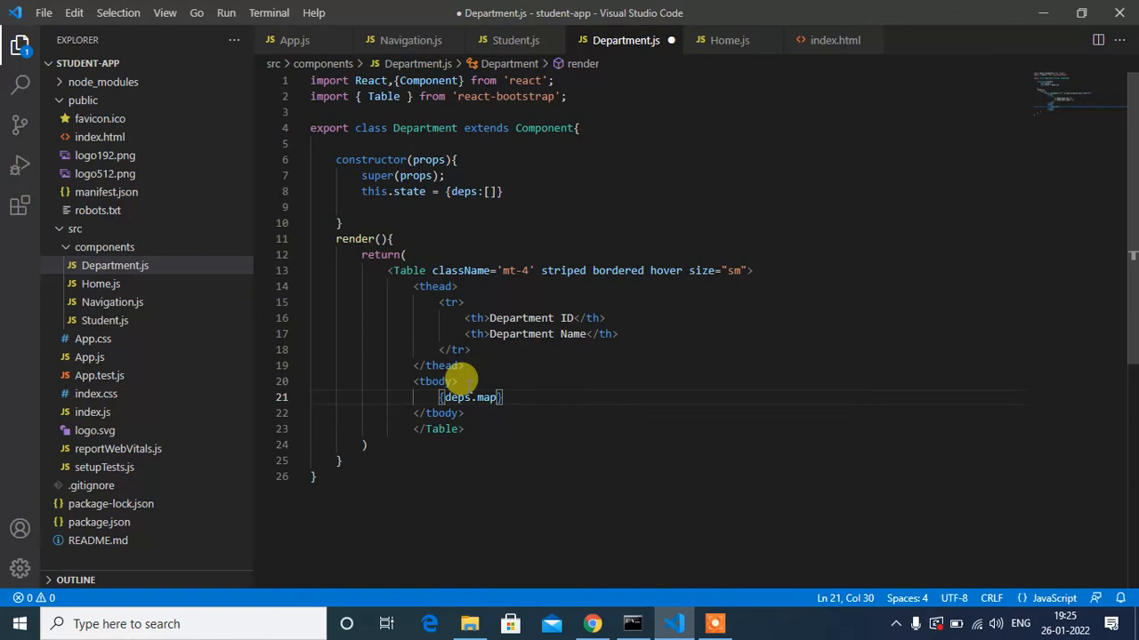
pyautogui.write('(dep =')
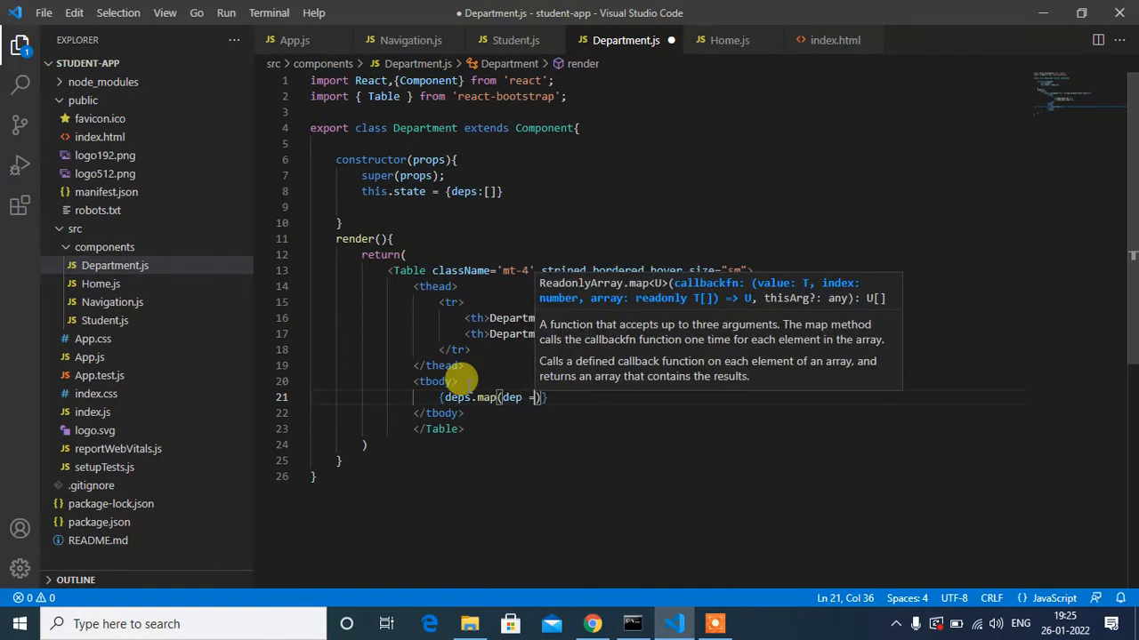
pyautogui.write('>')
pyautogui.write('<tr key')
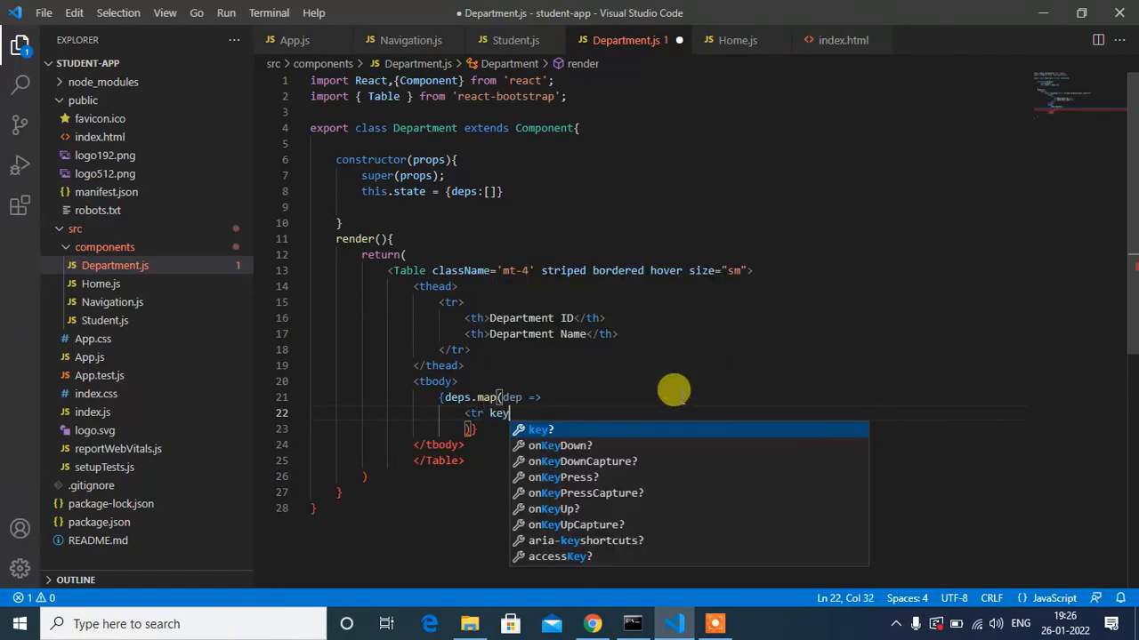
pyautogui.write('=')
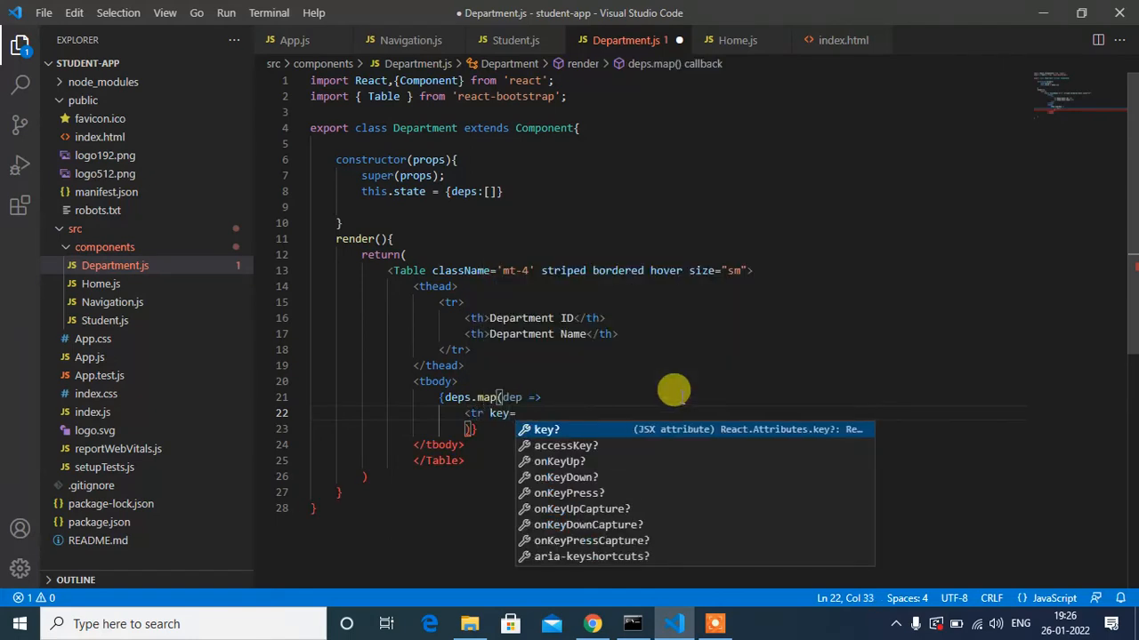
pyautogui.write('{')
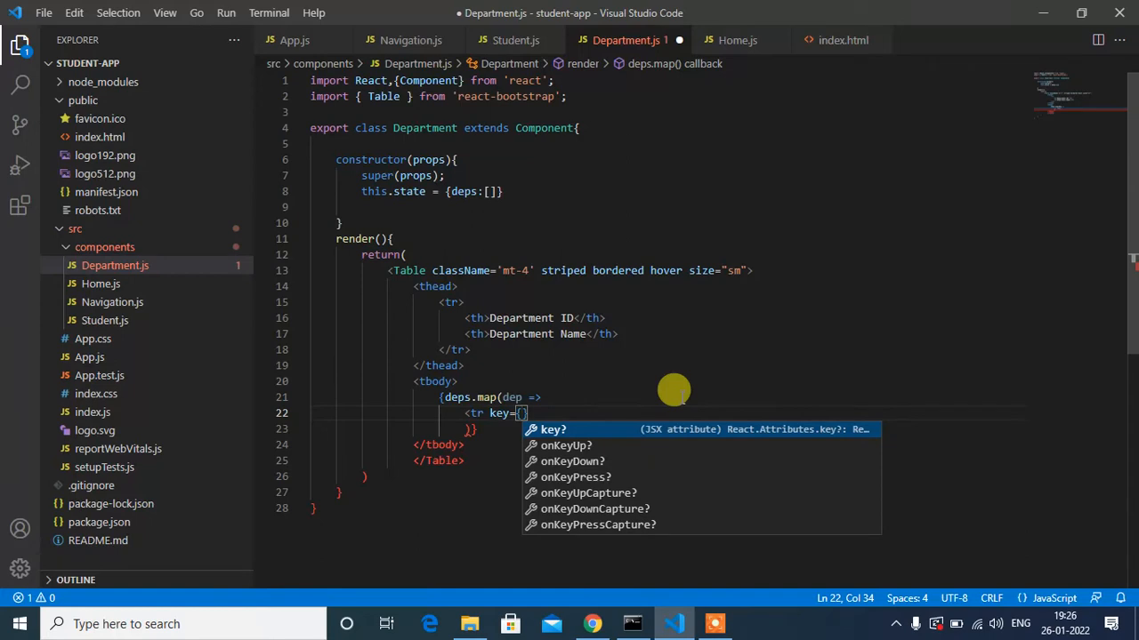
pyautogui.write('dep')
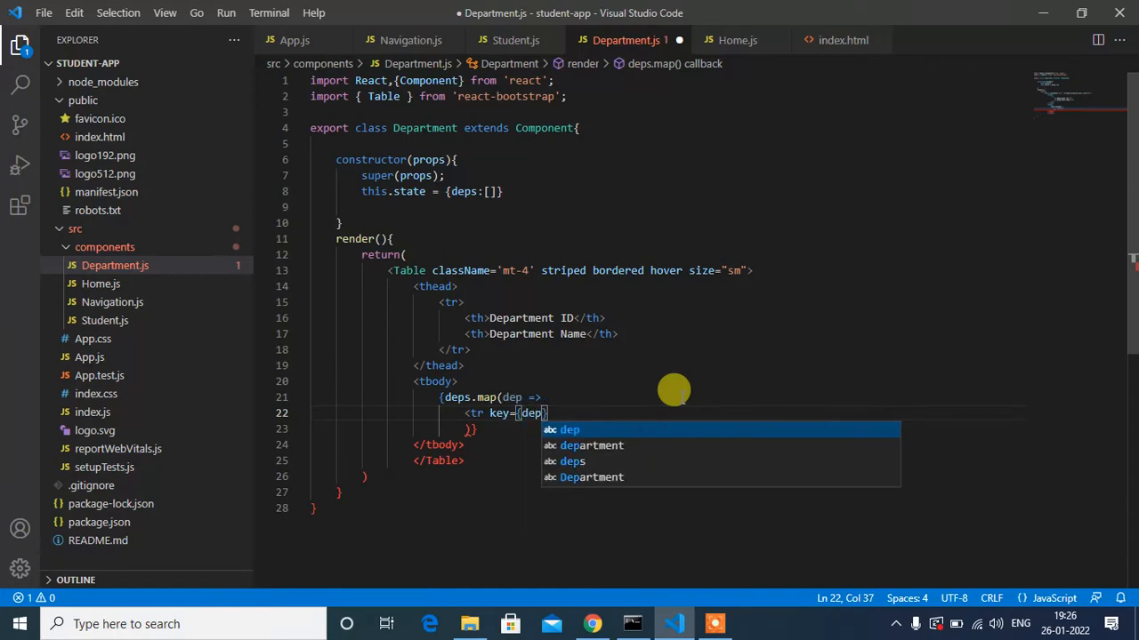
pyautogui.write('.DeptID')
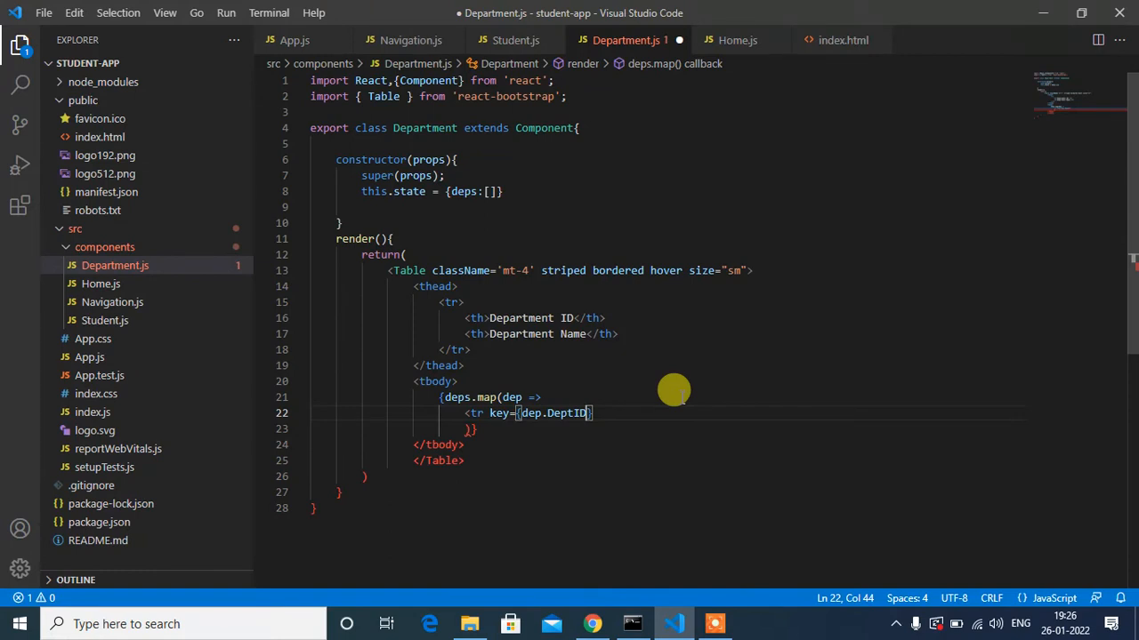
pyautogui.write('>')
pyautogui.press('enter')
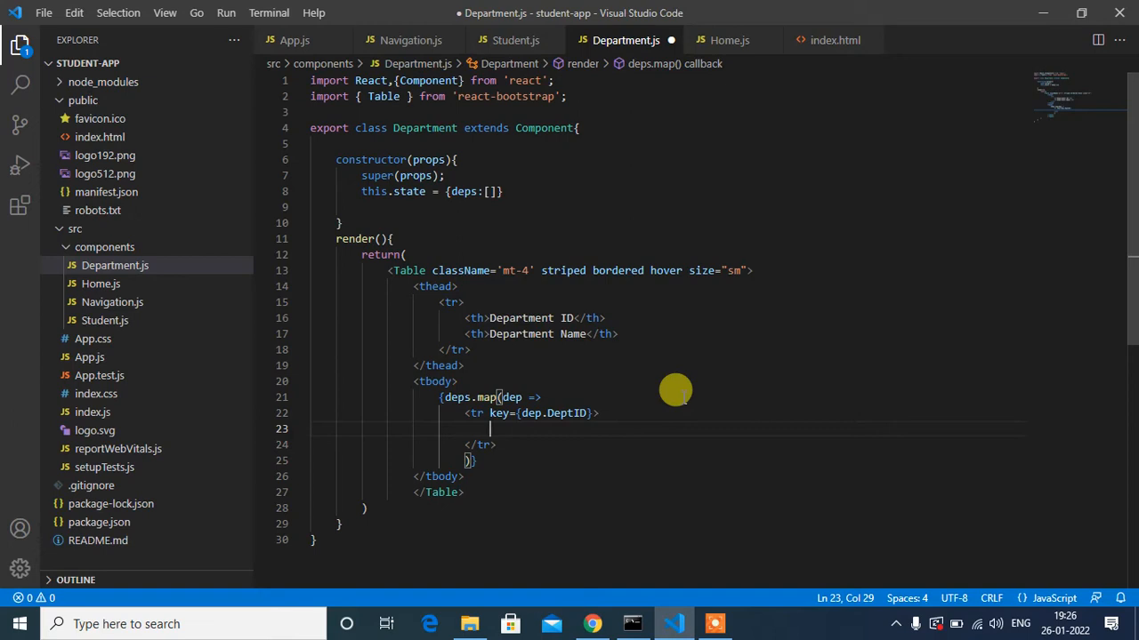
pyautogui.moveTo(694, 386)
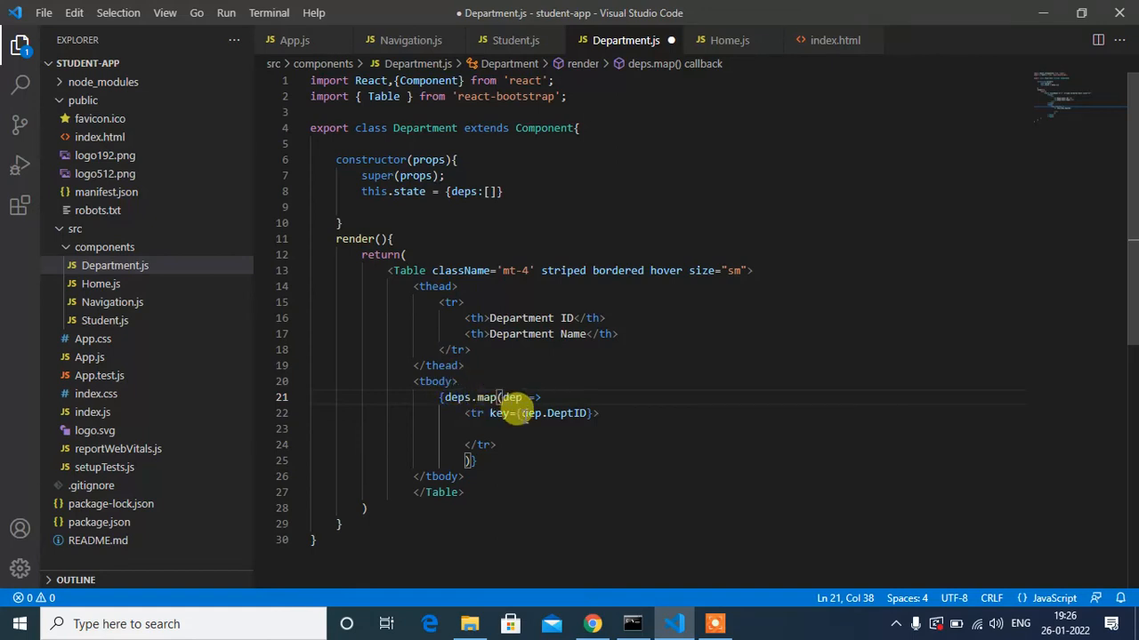
pyautogui.moveTo(513, 396)
pyautogui.write('<td>{}</td>')
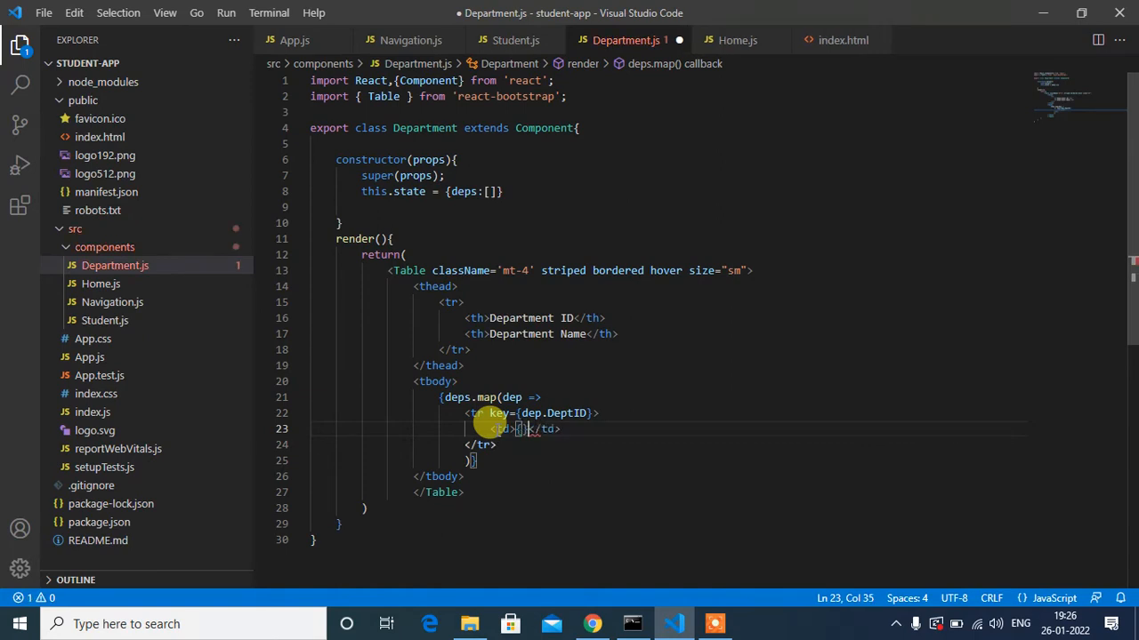
# Fill the row's td cells with dep.DeptID and dep.DeptName and save the file
pyautogui.write('dep.DeptID')
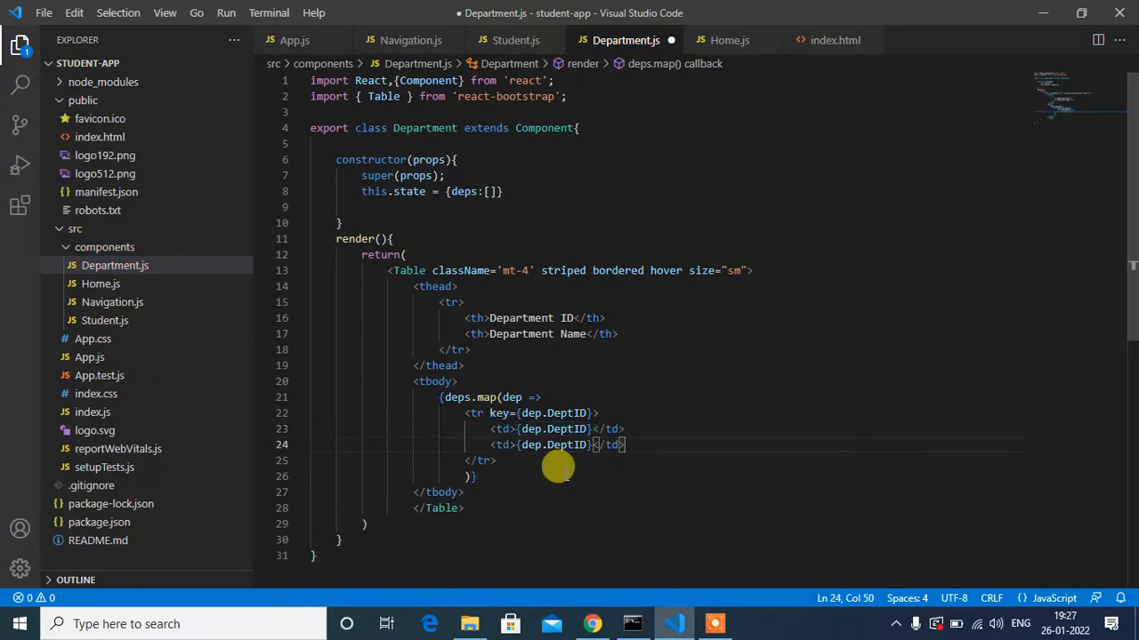
pyautogui.doubleClick(562, 444)
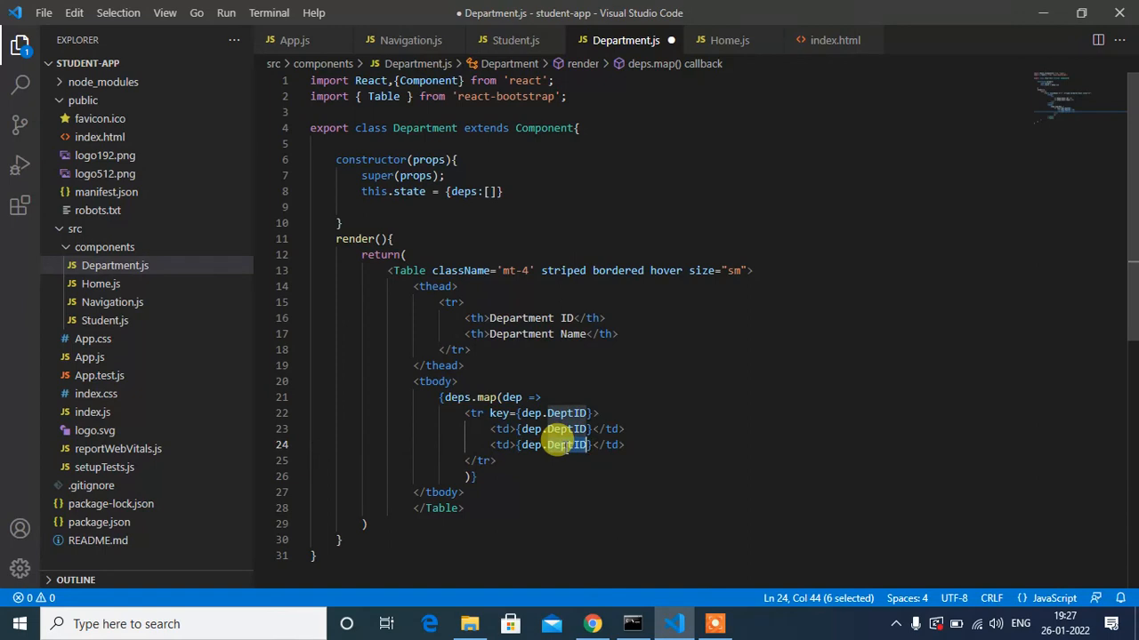
pyautogui.press('Backspace')
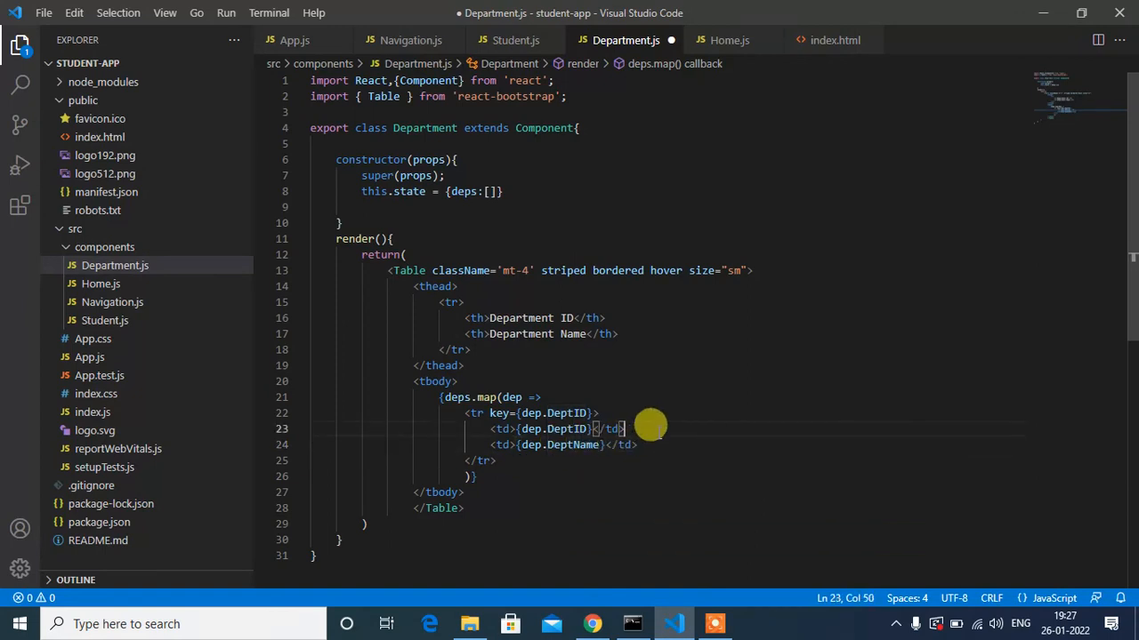
pyautogui.press('ctrl+s')
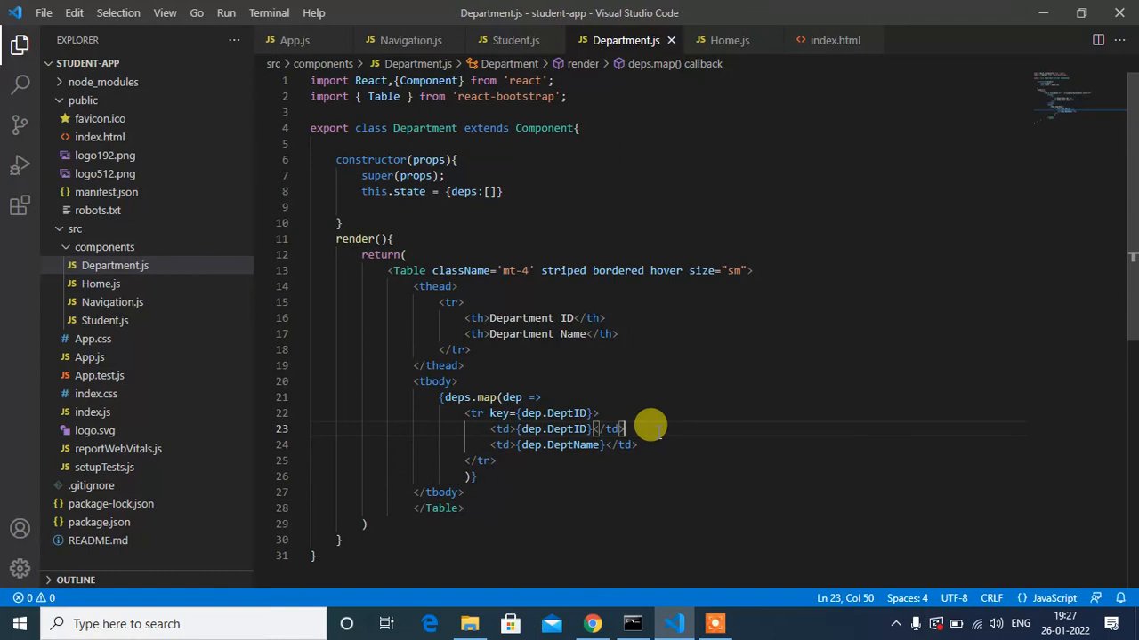
pyautogui.click(390, 238)
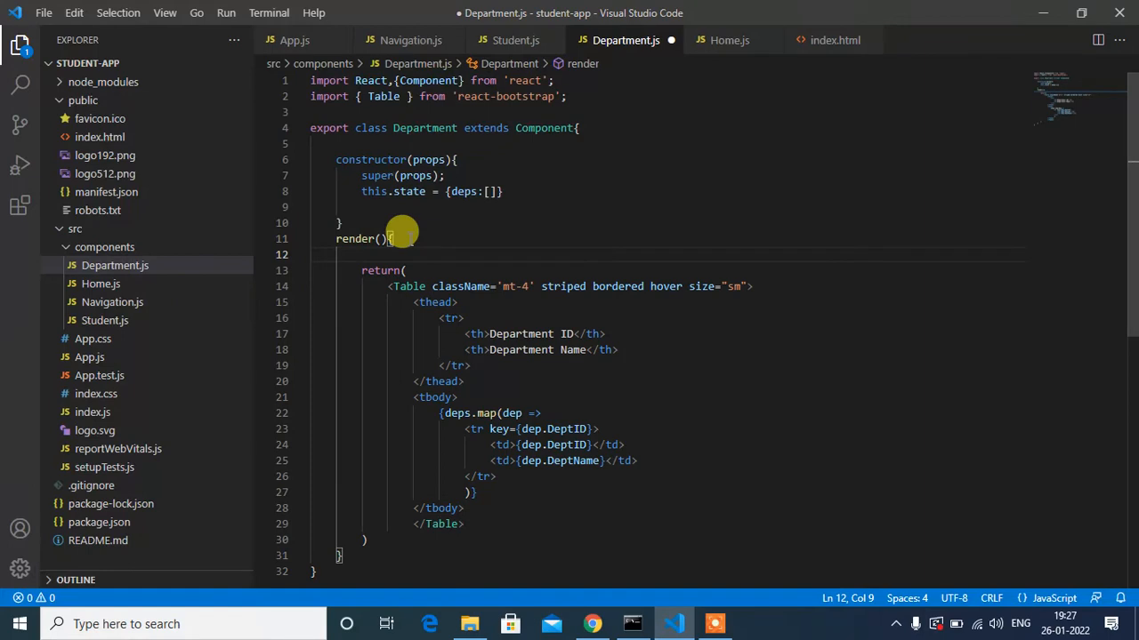
# Destructure deps from this.state with a const line at the top of render
pyautogui.write('const')
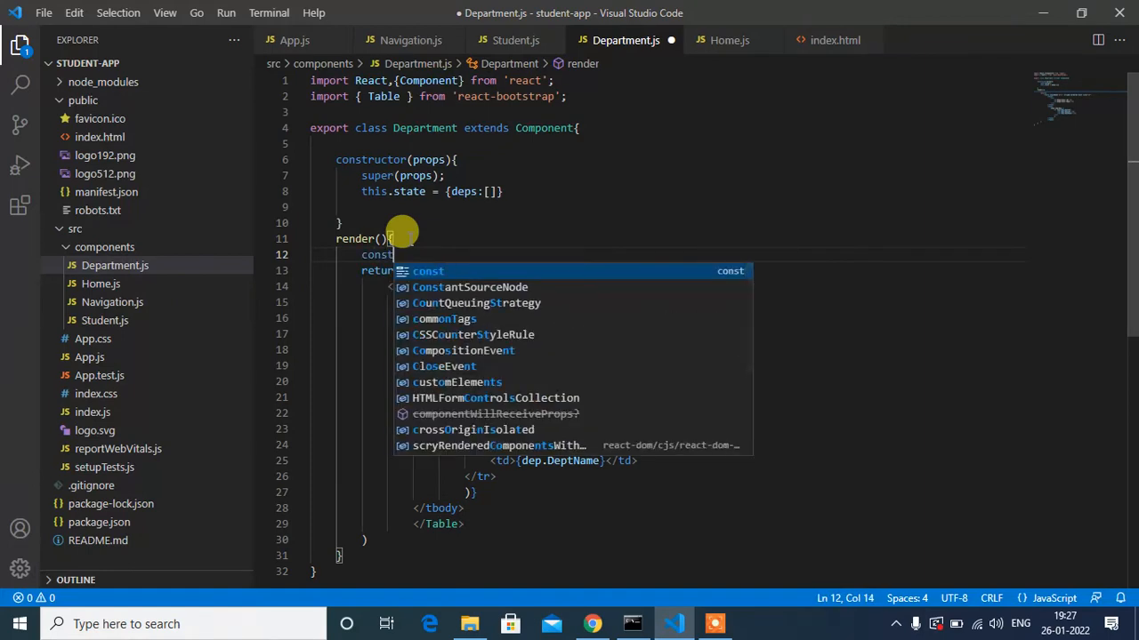
pyautogui.write('{')
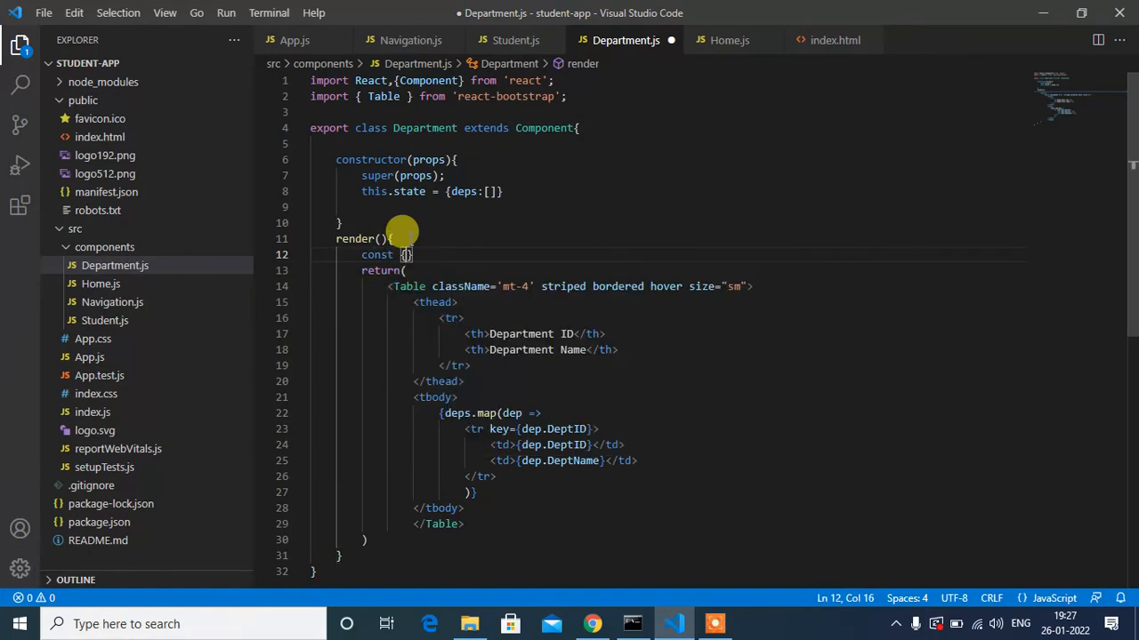
pyautogui.write('deps')
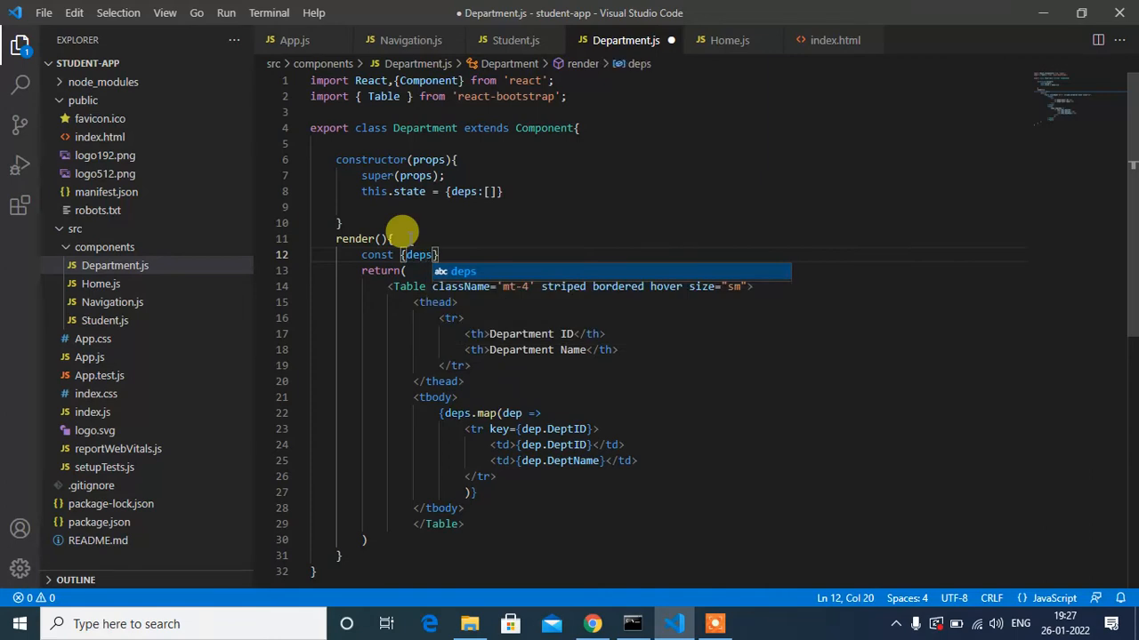
pyautogui.write('= this')
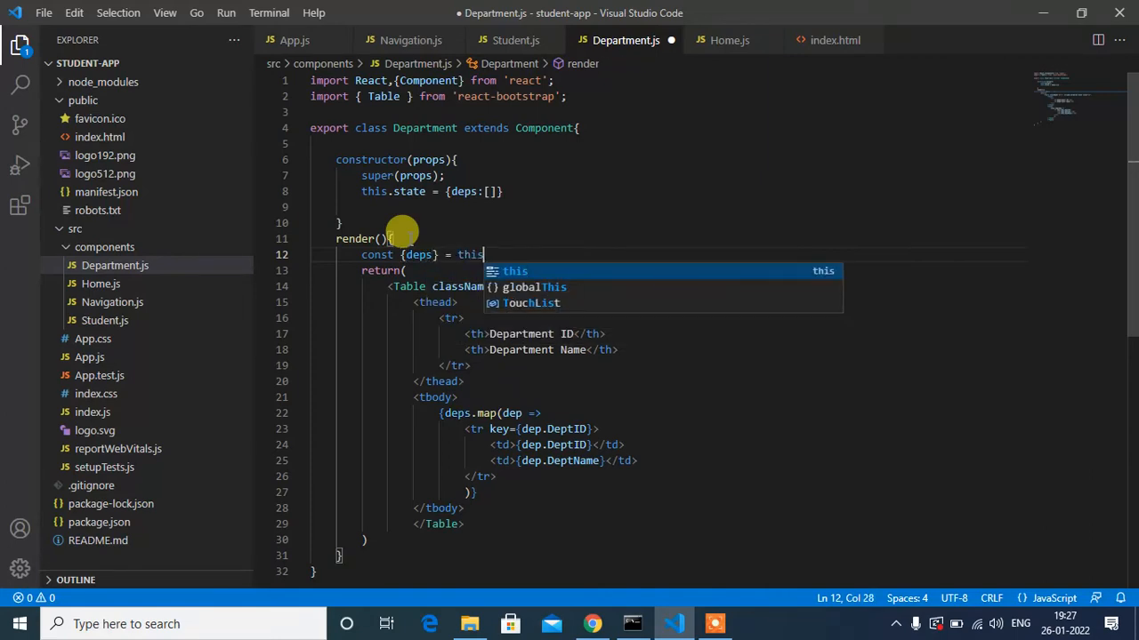
pyautogui.write('.state')
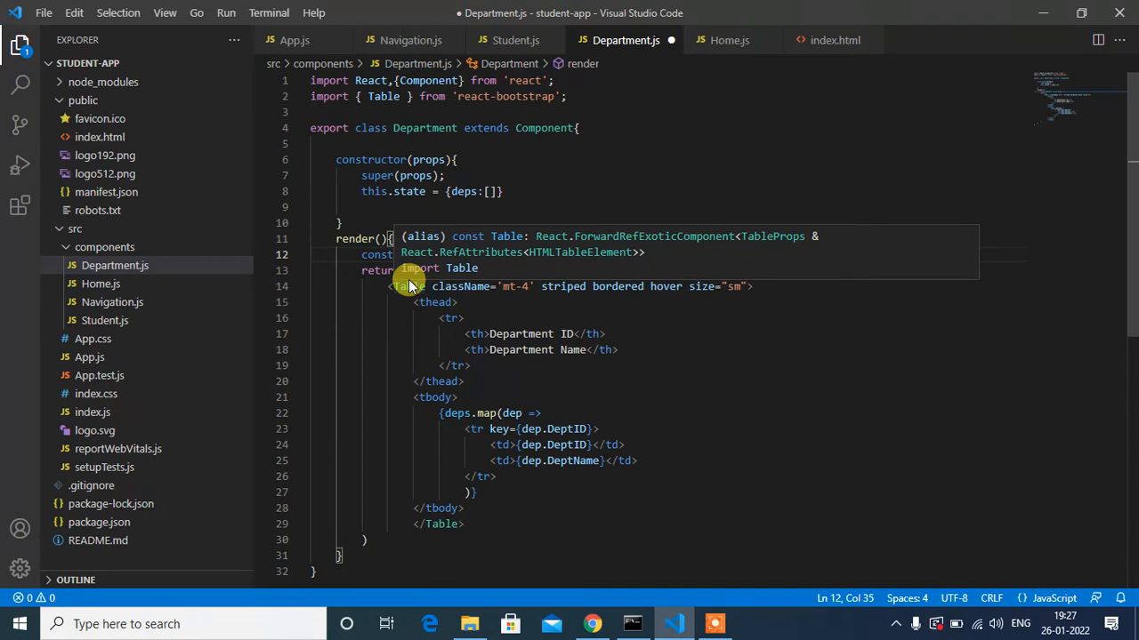
pyautogui.moveTo(480, 306)
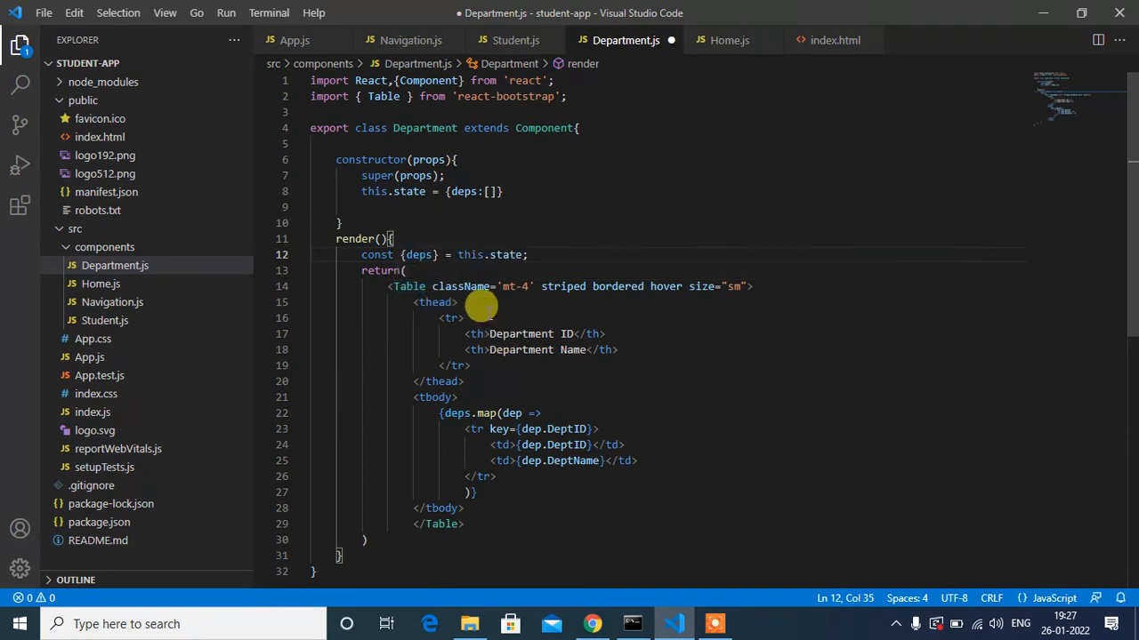
pyautogui.moveTo(441, 255)
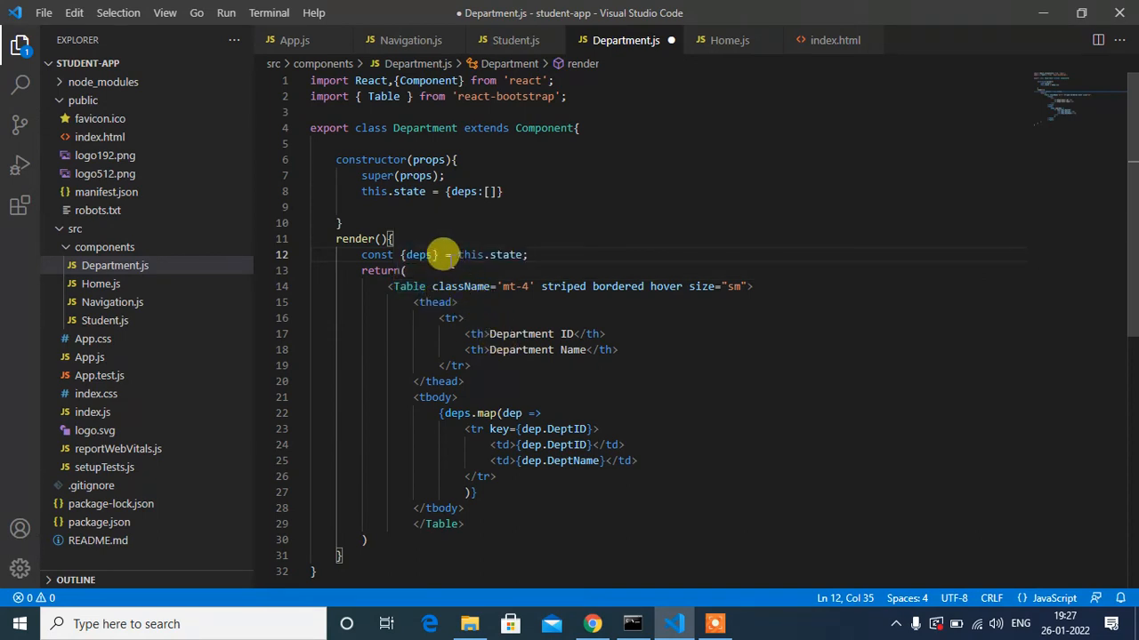
pyautogui.moveTo(418, 254)
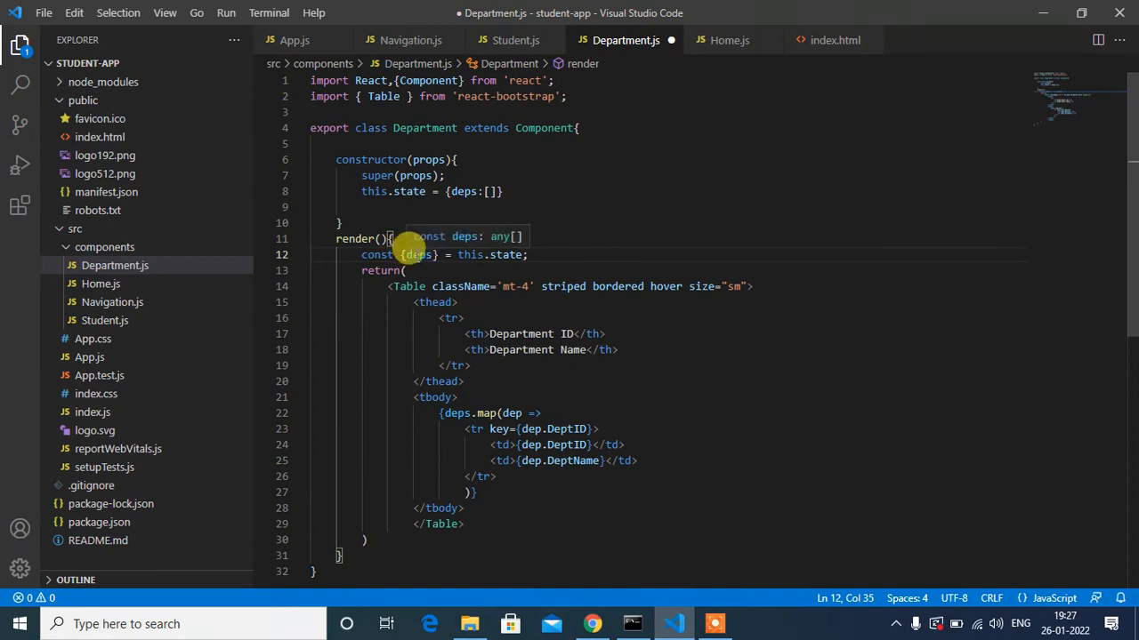
pyautogui.moveTo(548, 304)
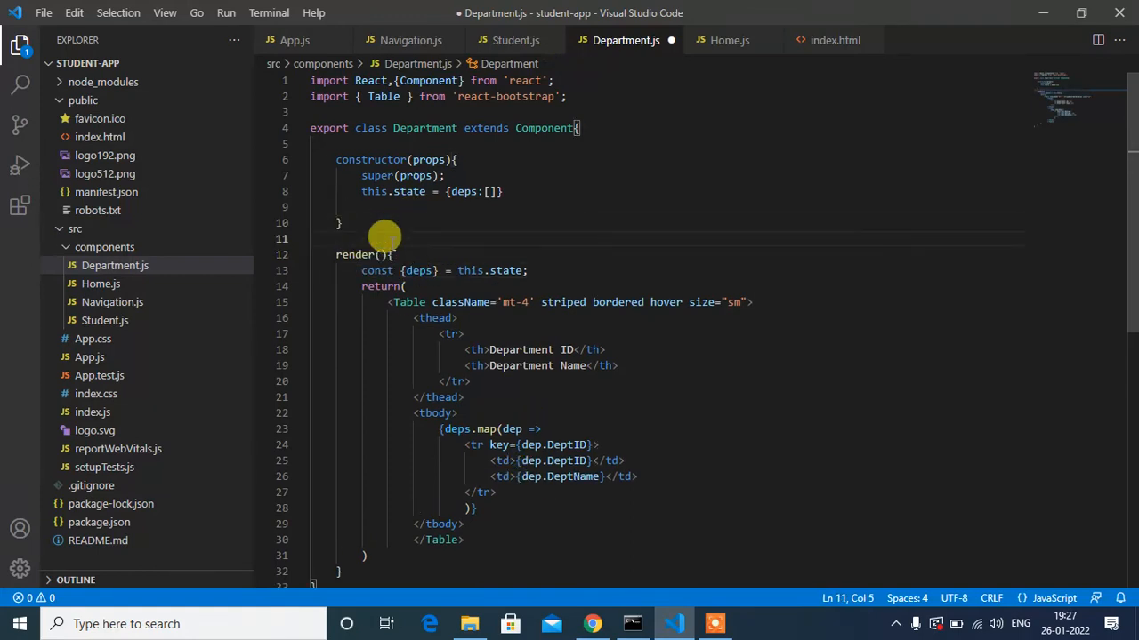
# Add a refreshList() method calling this.setState with a deps array
pyautogui.write('refe')
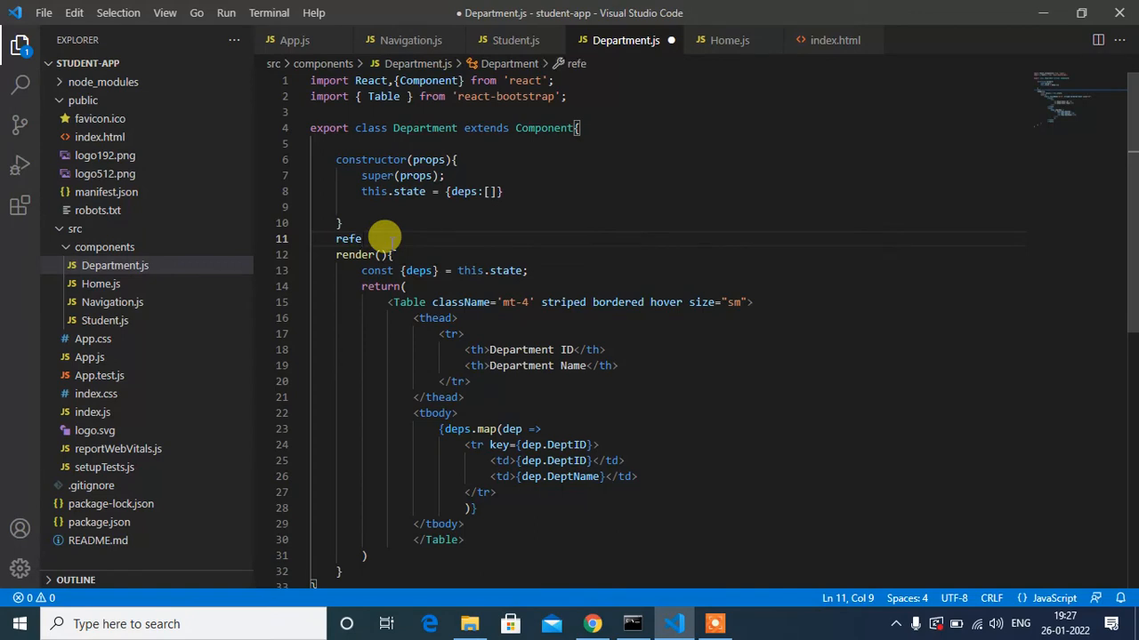
pyautogui.write('refreshList')
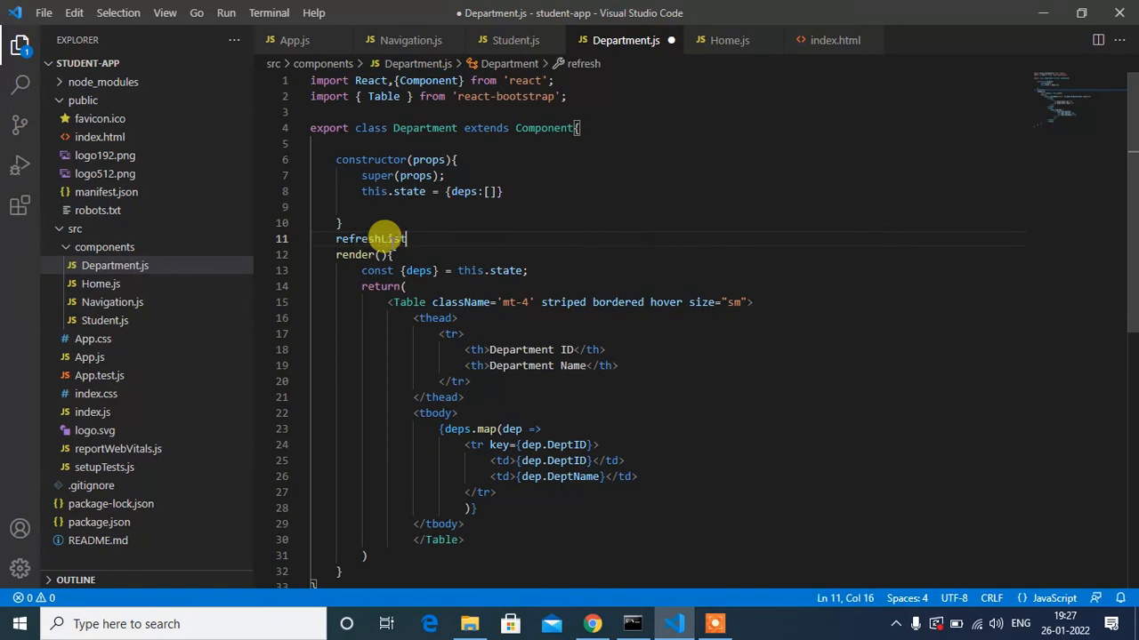
pyautogui.write('(){}')
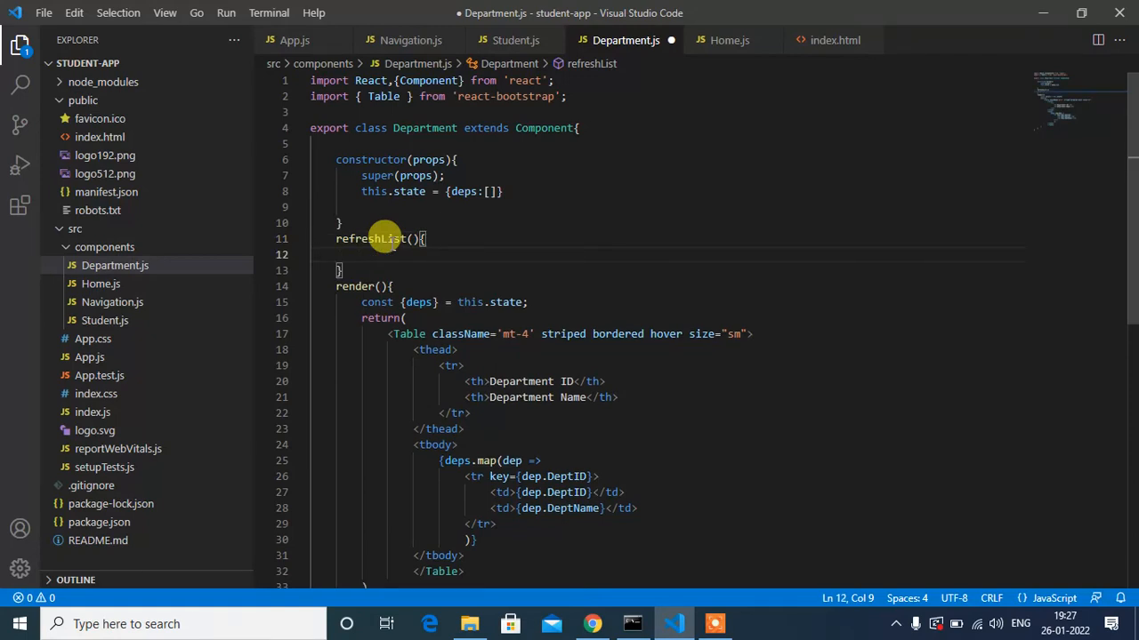
pyautogui.write('dep')
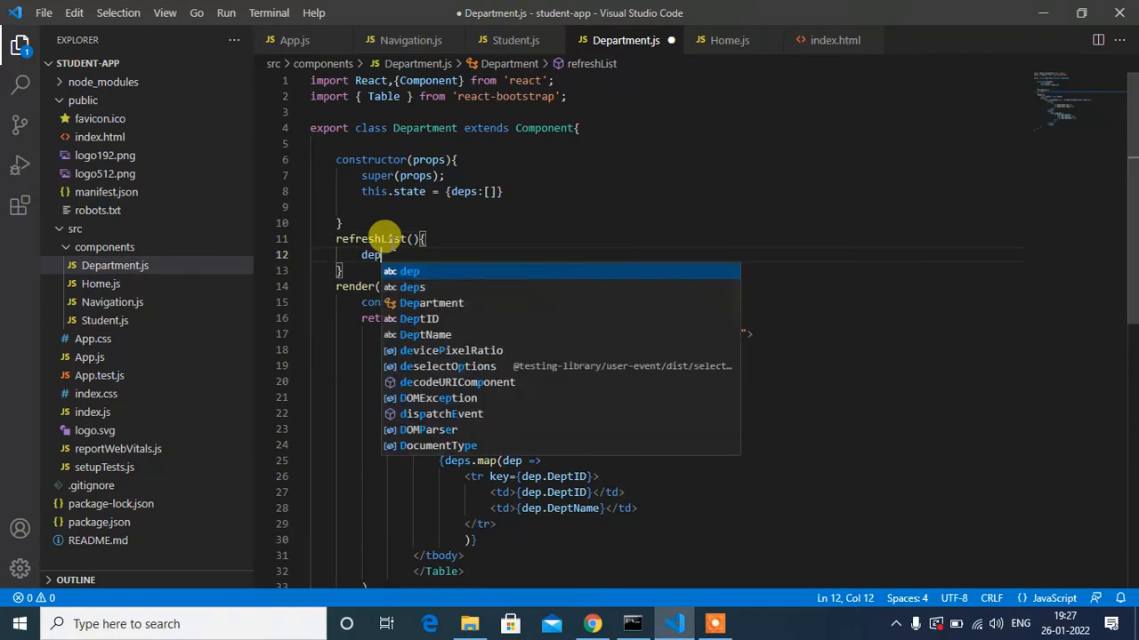
pyautogui.write('s')
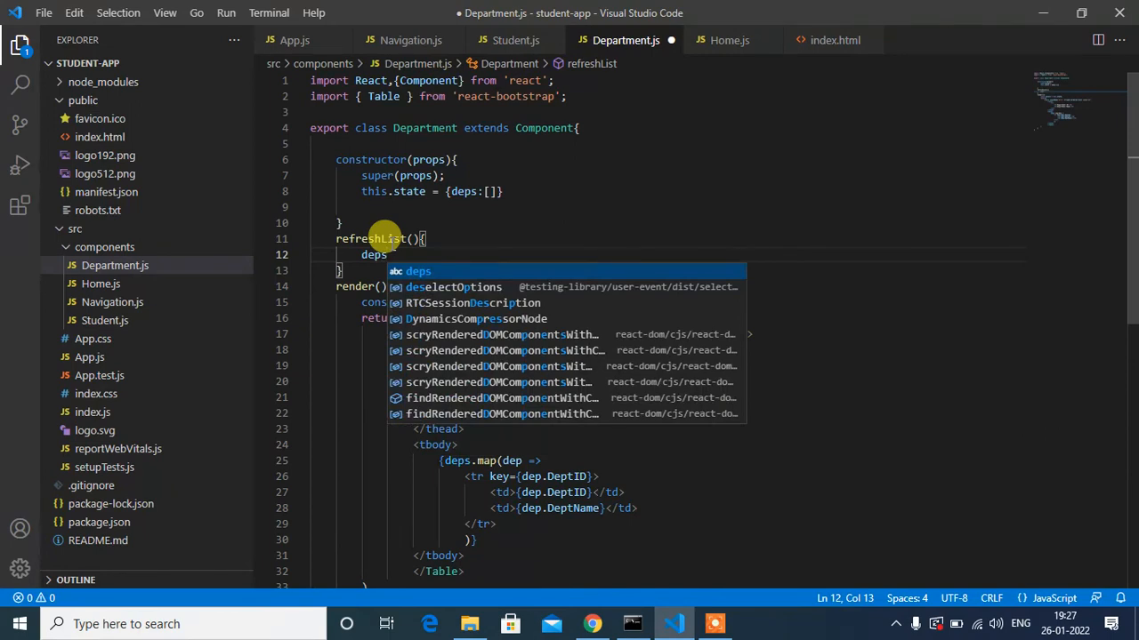
pyautogui.write('\\')
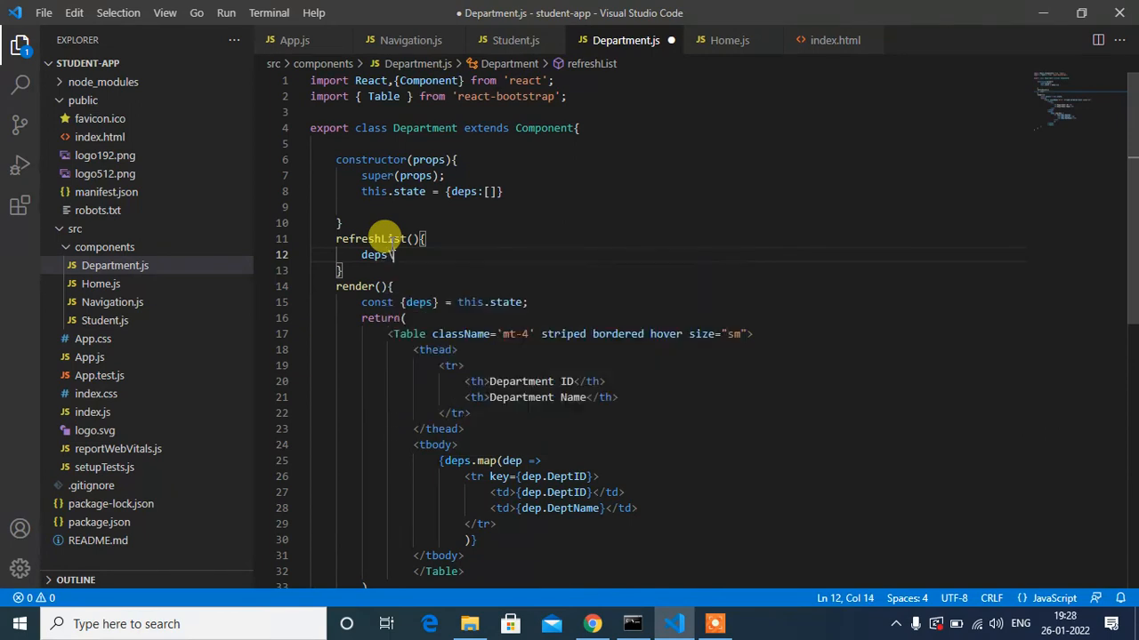
pyautogui.press('Backspace')
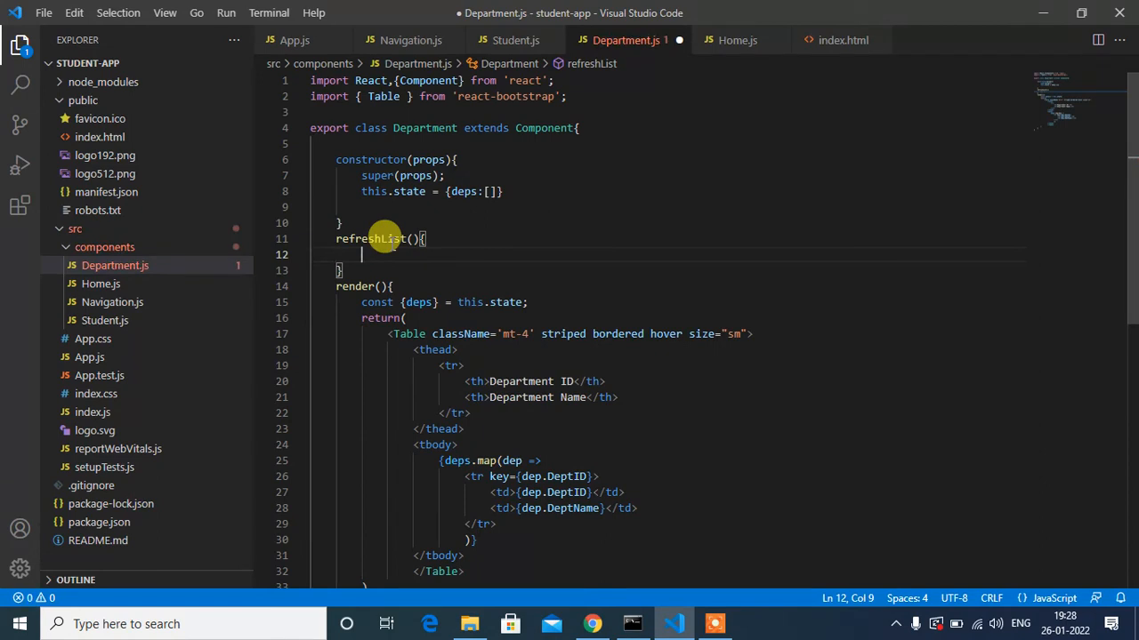
pyautogui.write('this.setState')
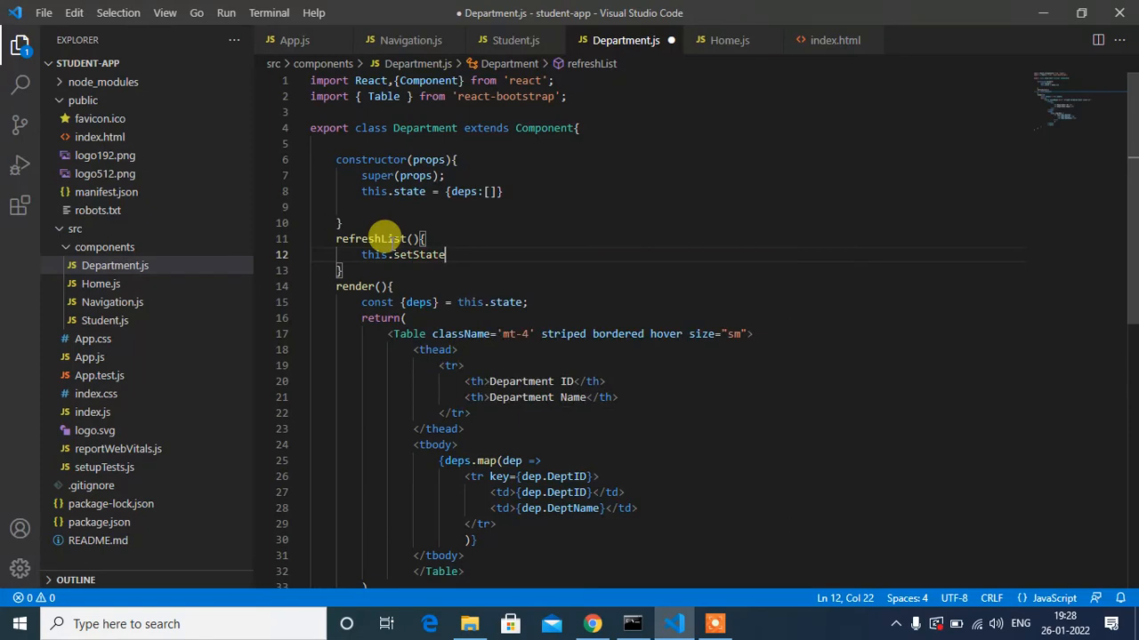
pyautogui.write('({')
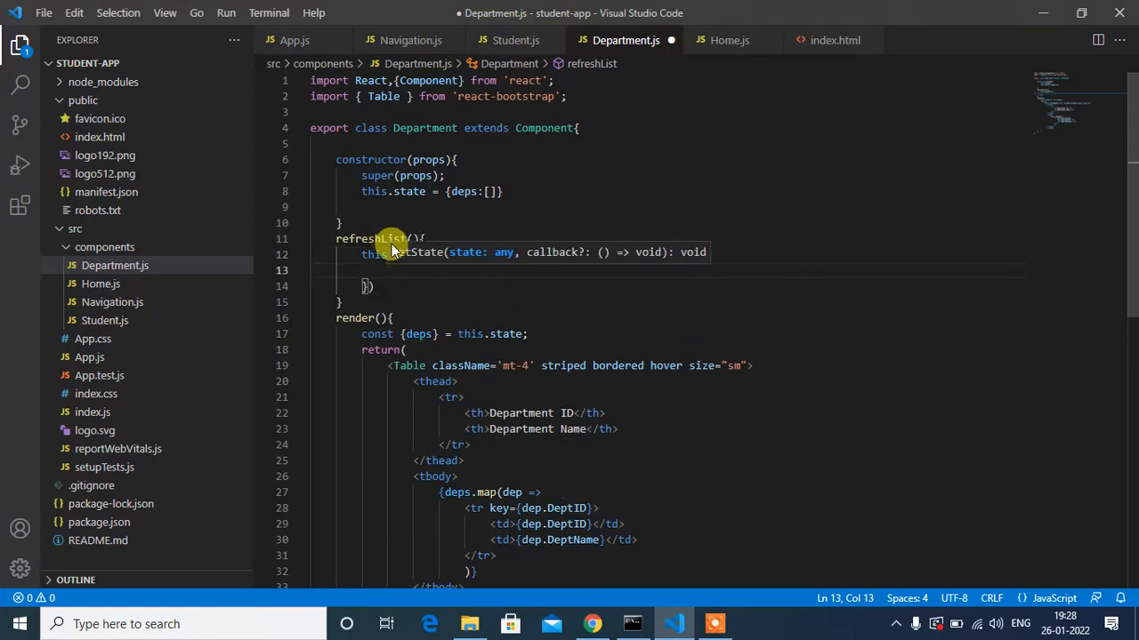
pyautogui.write('deps')
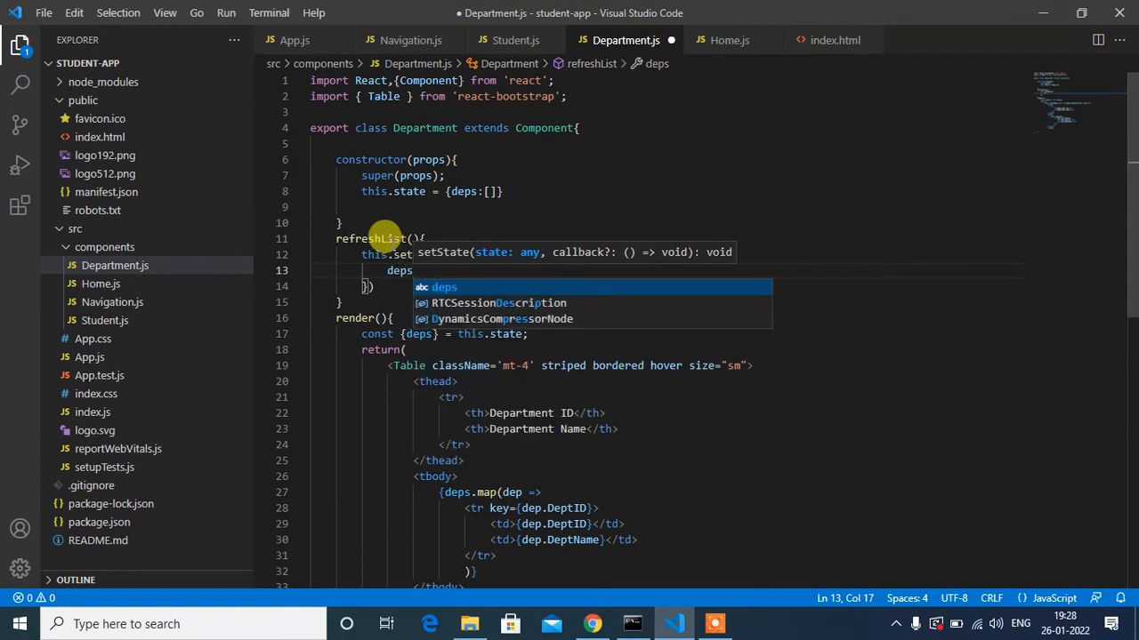
pyautogui.write(':[{"')
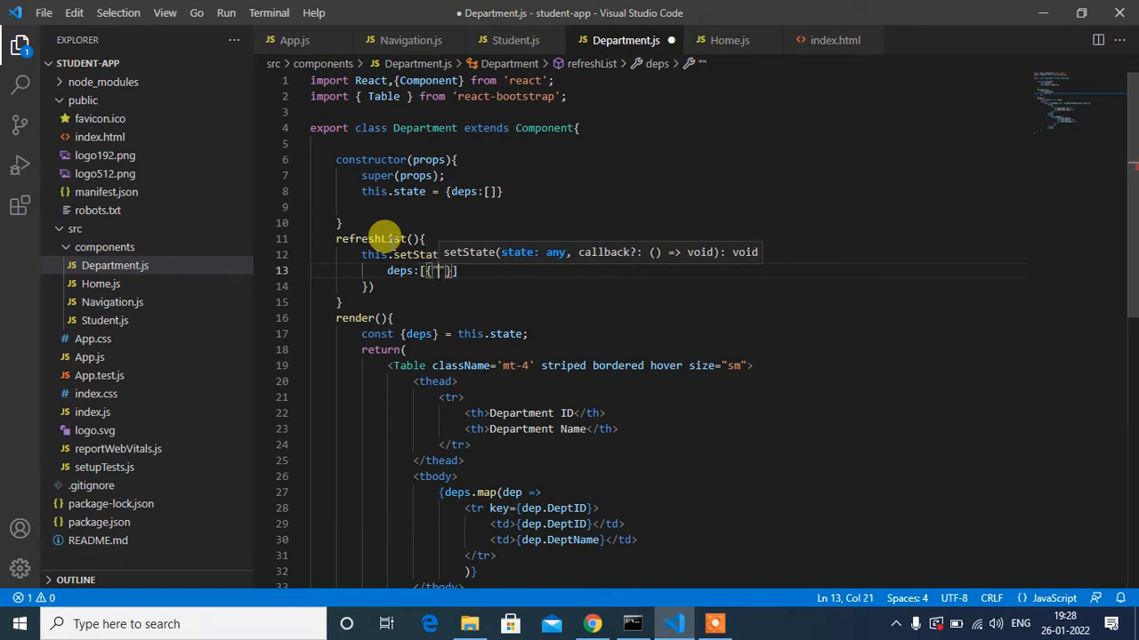
# Fill deps with {DeptID:1, DeptName:'Maths'} and {DeptID:2, DeptName:'Physics'}
pyautogui.write('{"DeptID"')
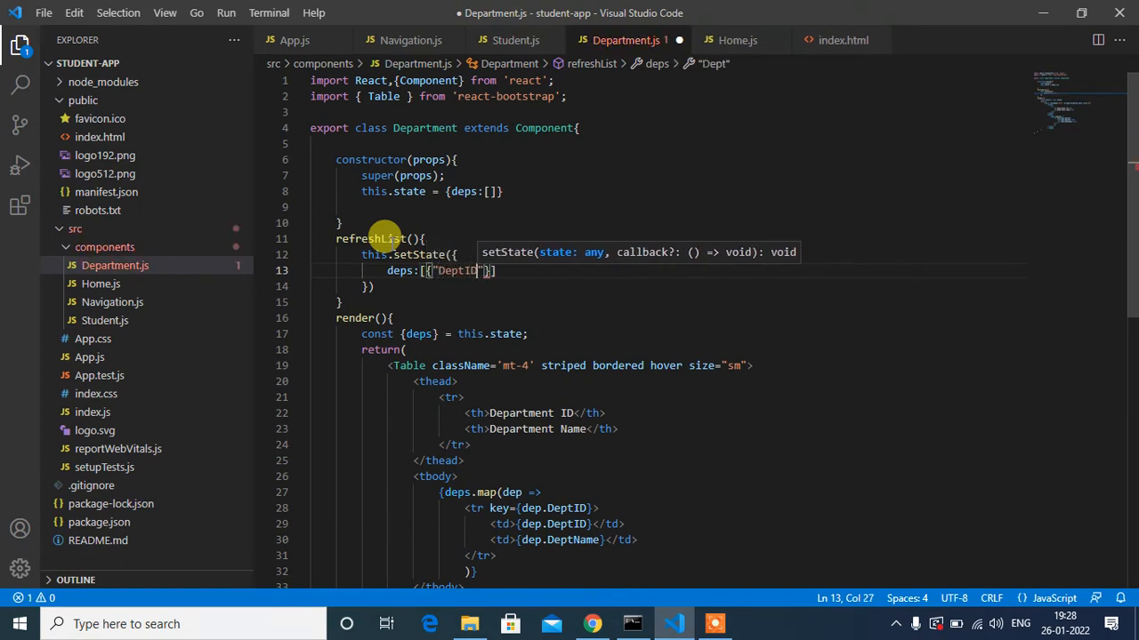
pyautogui.write(':1,')
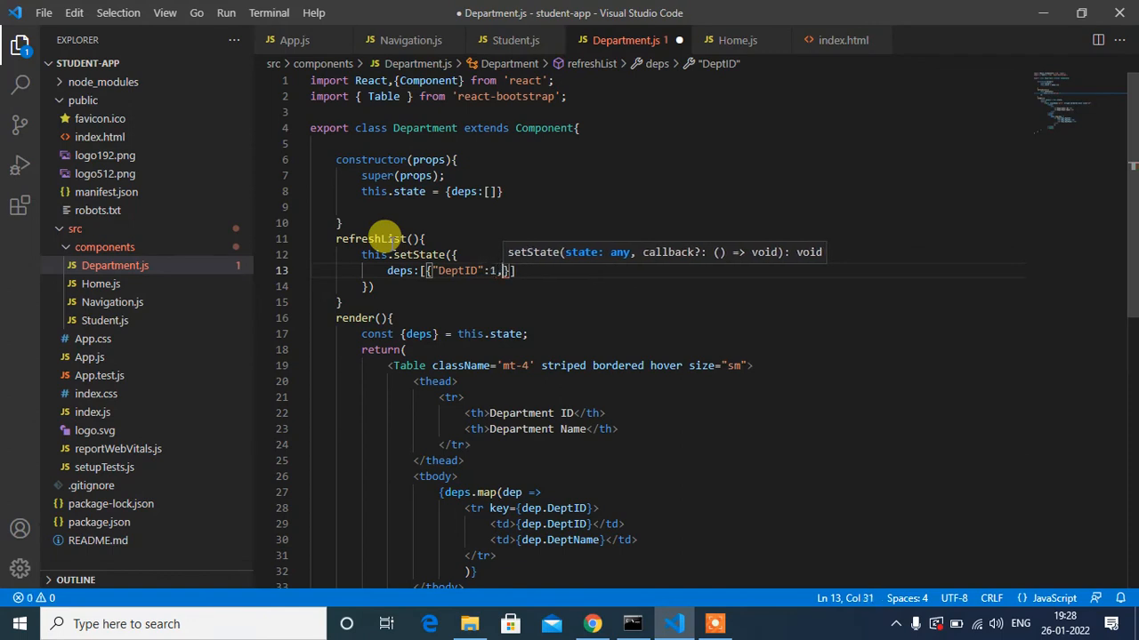
pyautogui.write('"Dept"')
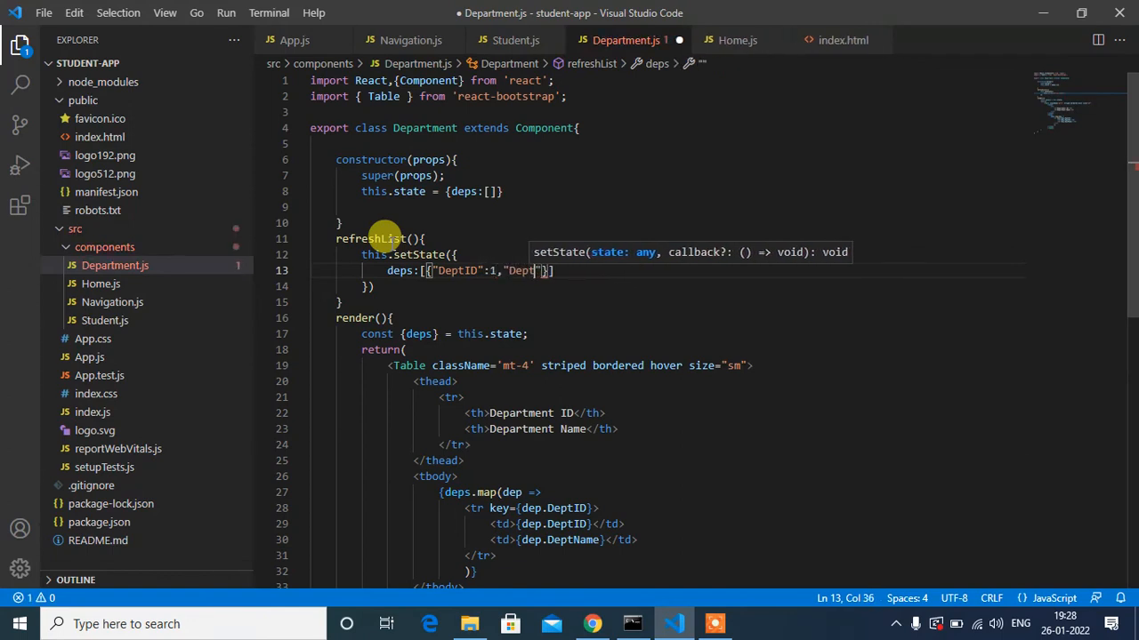
pyautogui.write('Name')
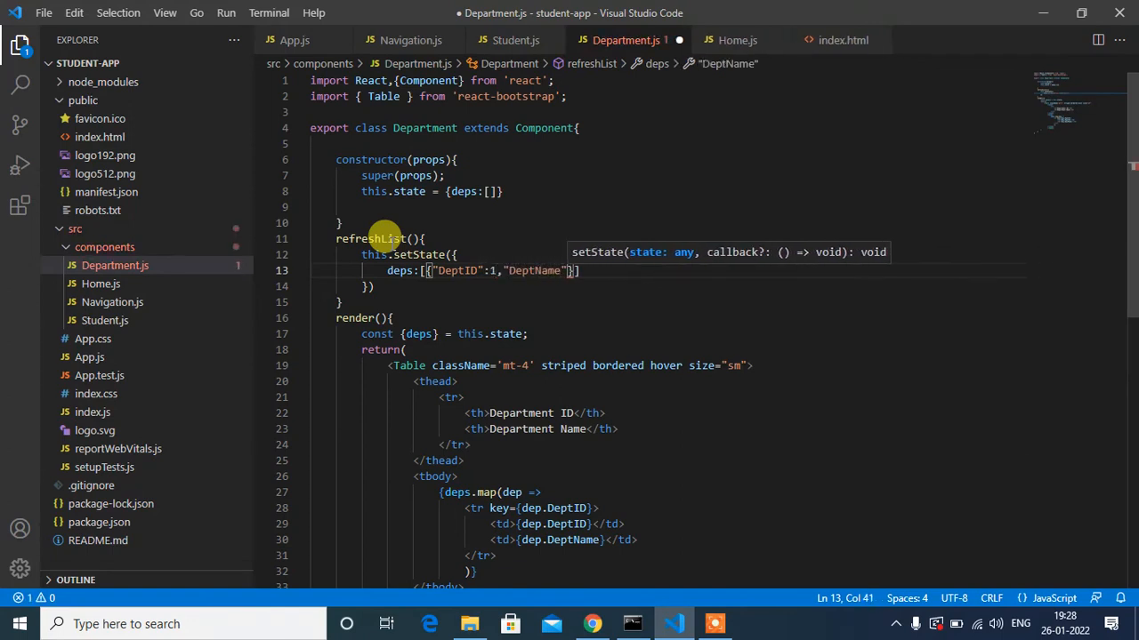
pyautogui.write('""')
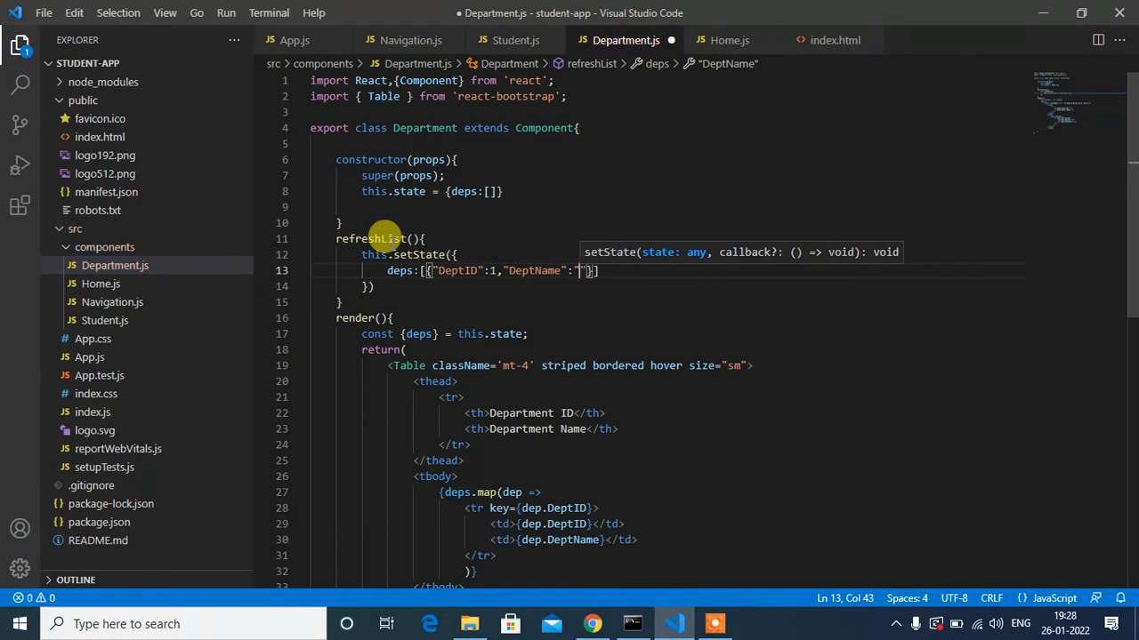
pyautogui.write('Maths')
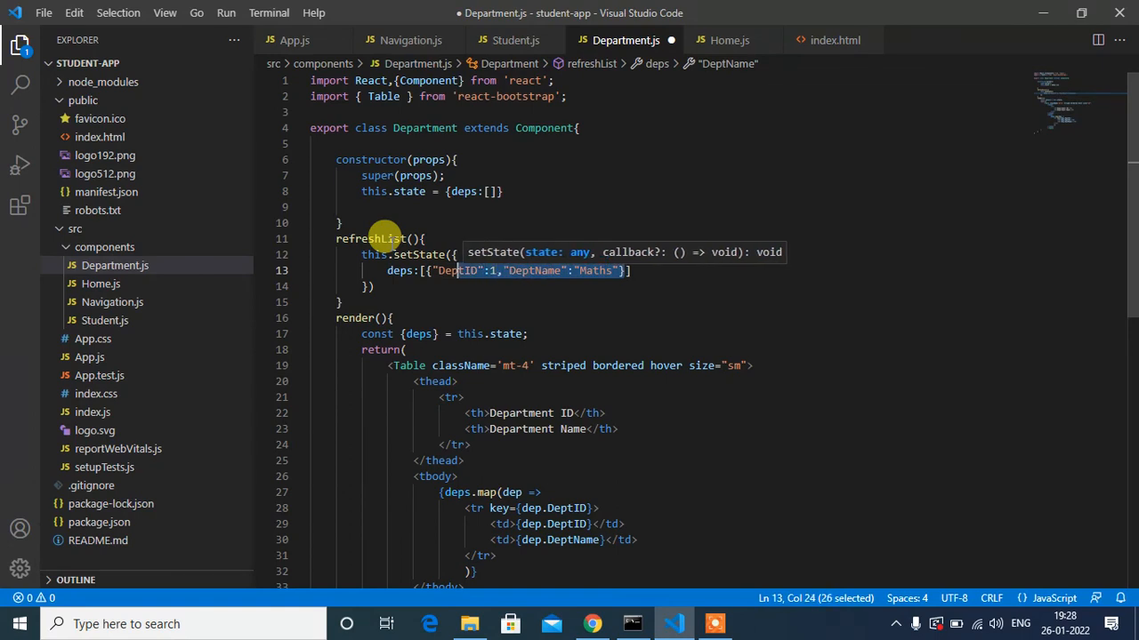
pyautogui.click(632, 270)
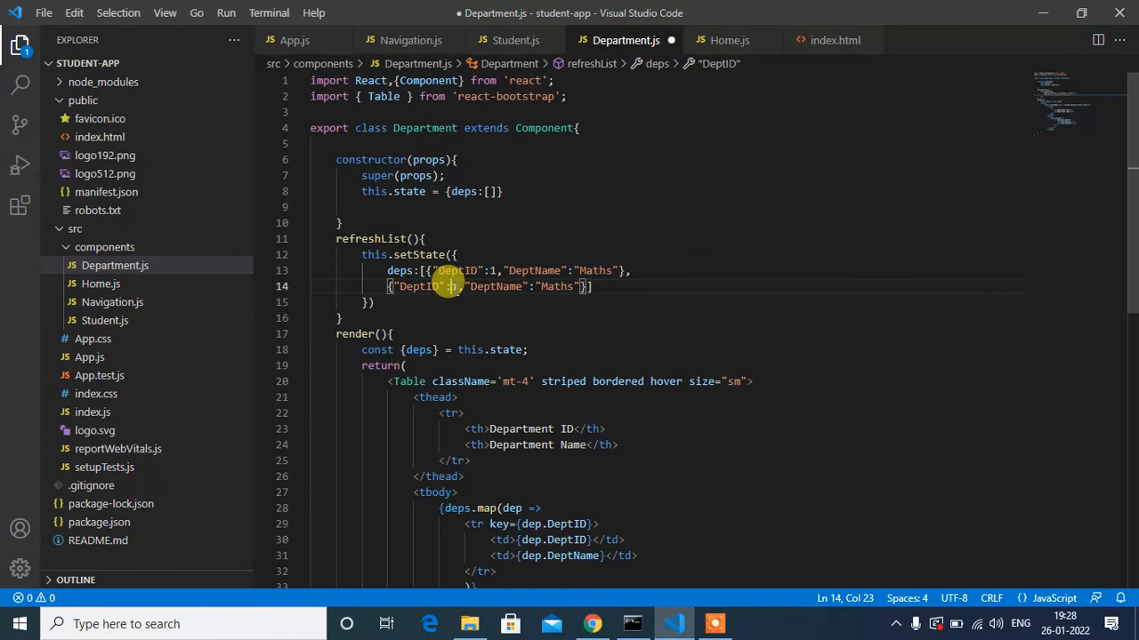
pyautogui.write('2')
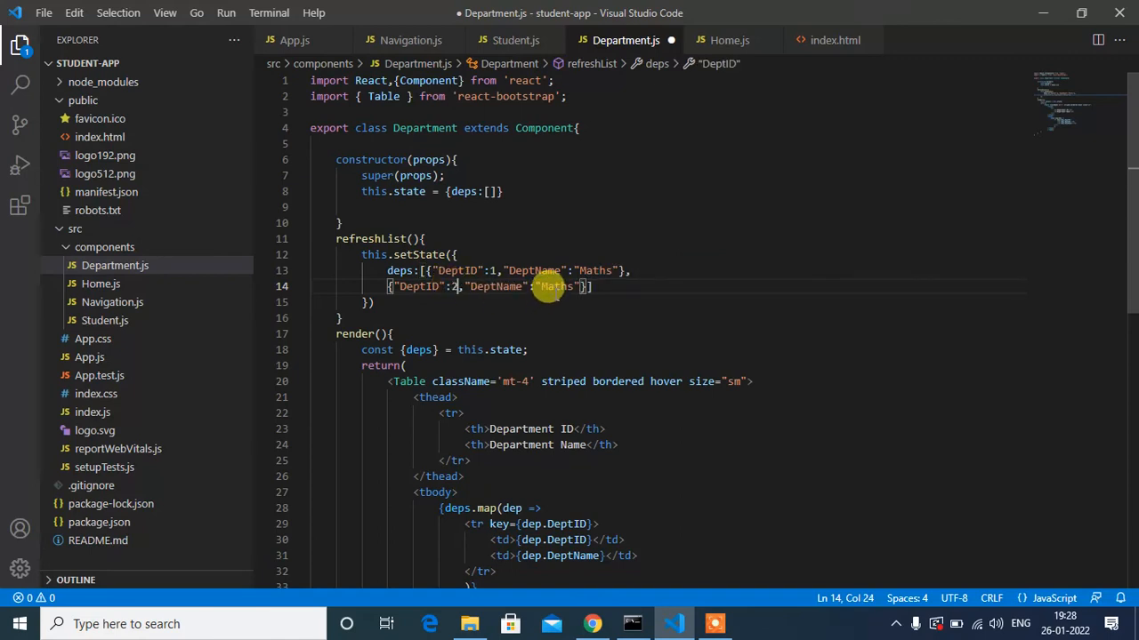
pyautogui.write('Phy')
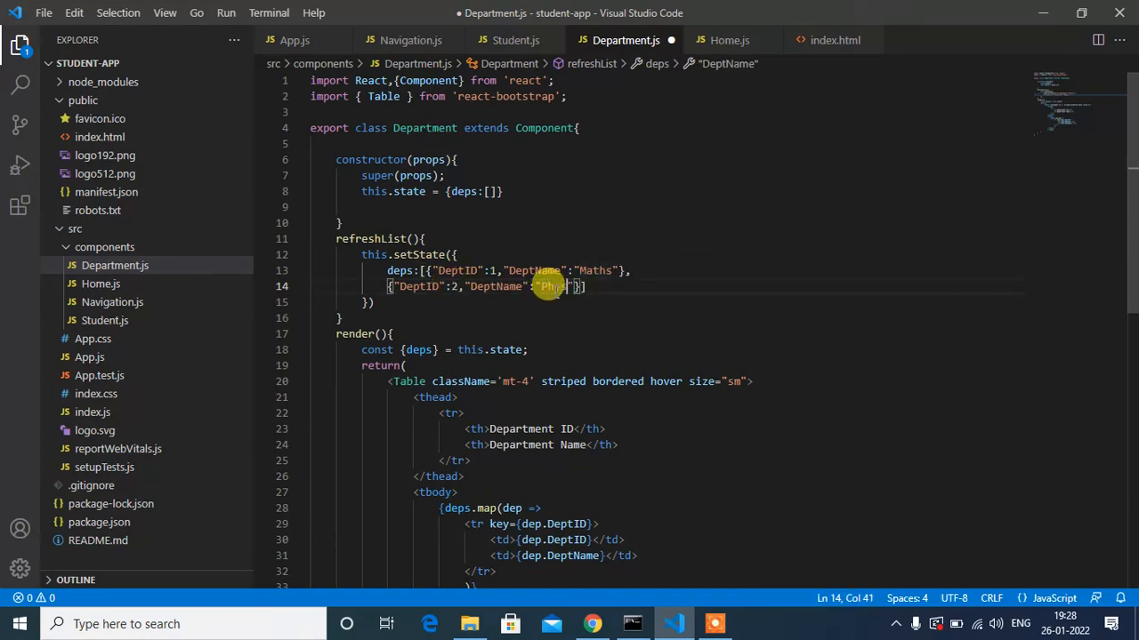
pyautogui.write('ysics')
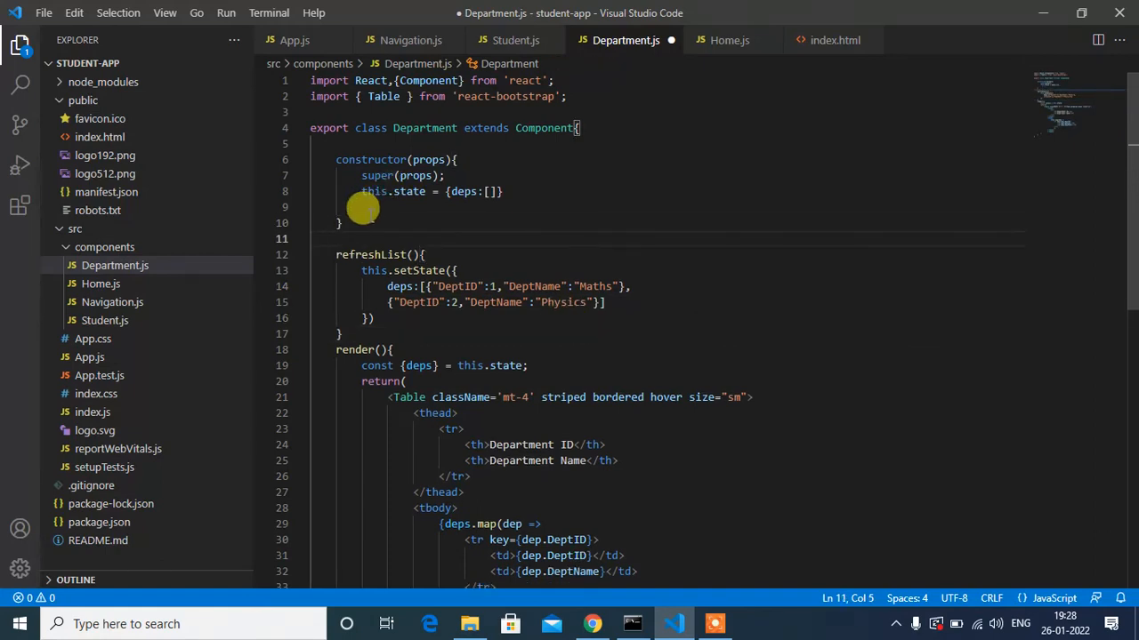
# Add componentDidMount calling this.refreshList(), save, and view the app in the browser
pyautogui.write('Con')
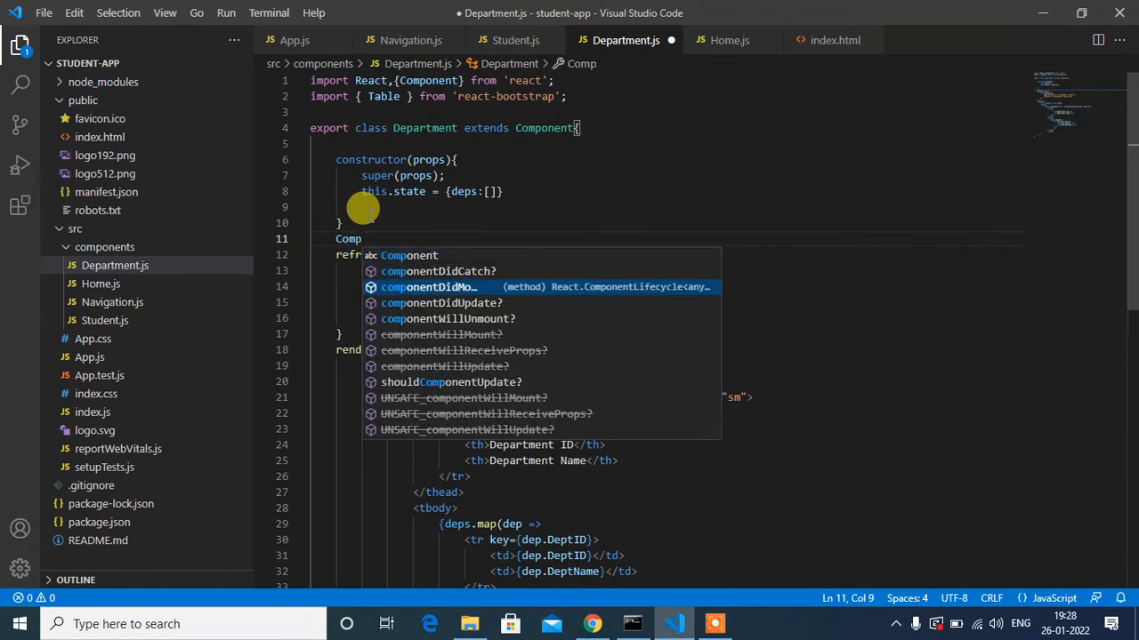
pyautogui.click(429, 287)
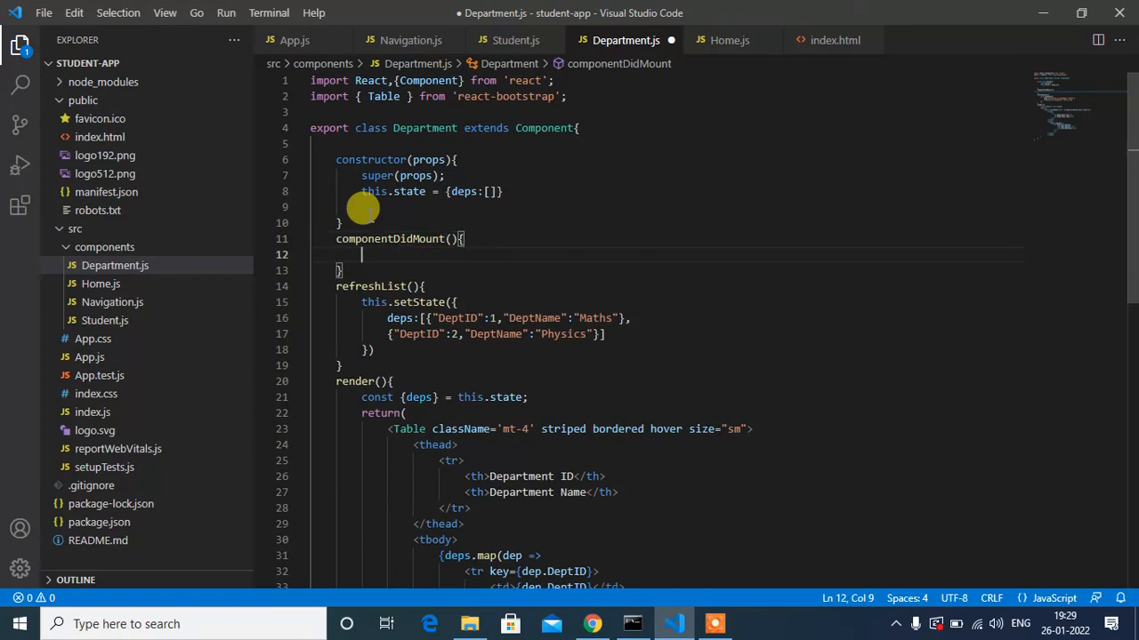
pyautogui.moveTo(658, 277)
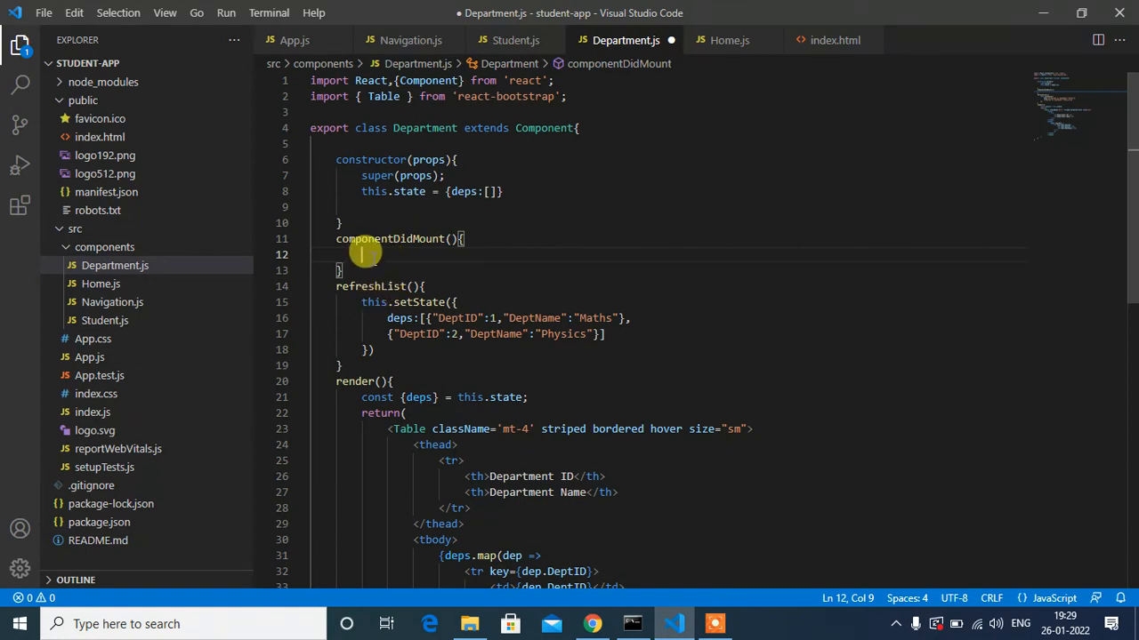
pyautogui.write('this.refe')
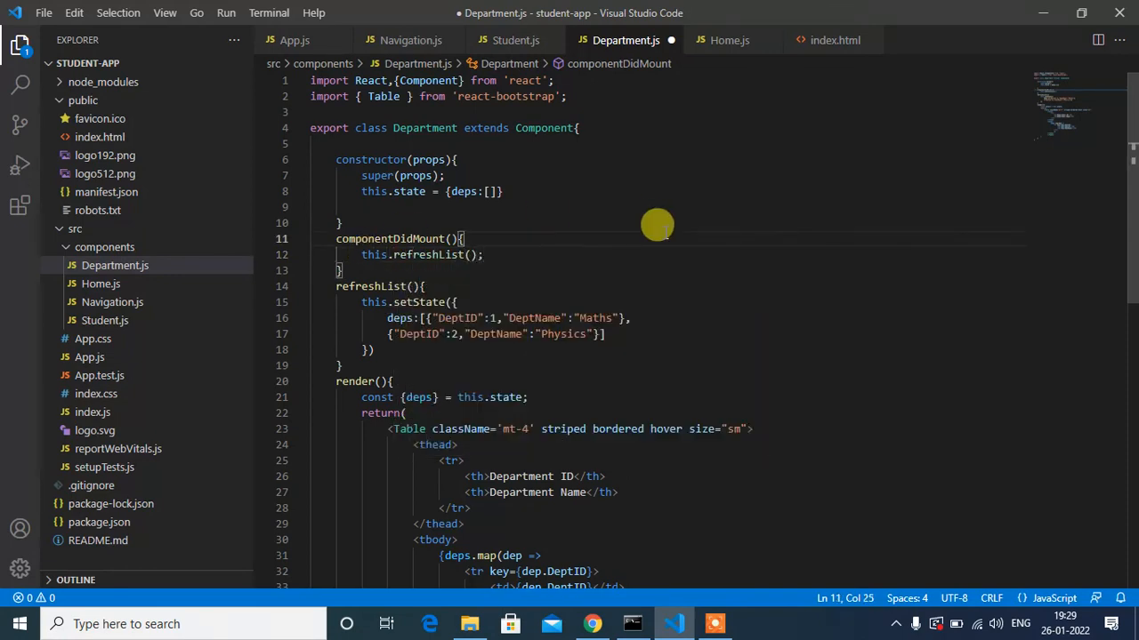
pyautogui.press('ctrl+s')
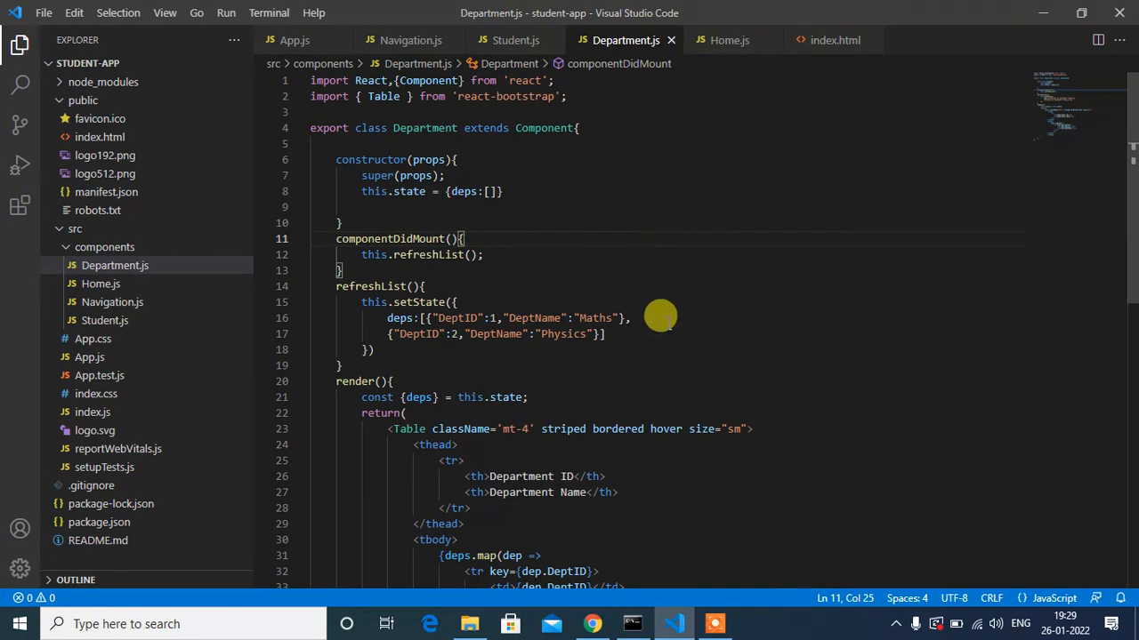
pyautogui.click(591, 623)
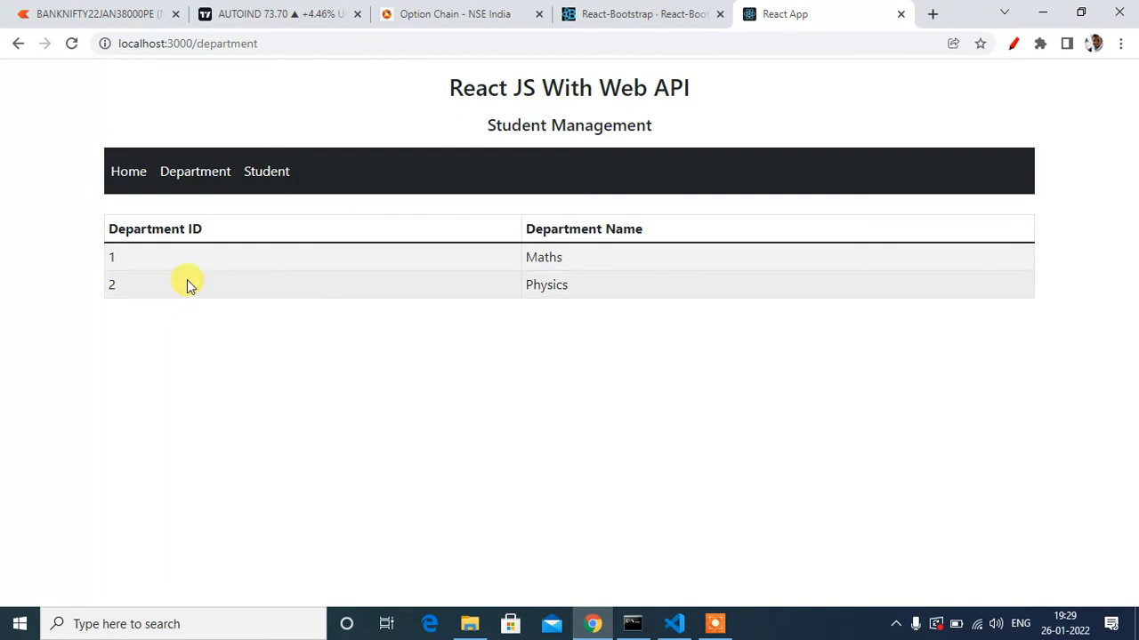
pyautogui.moveTo(431, 296)
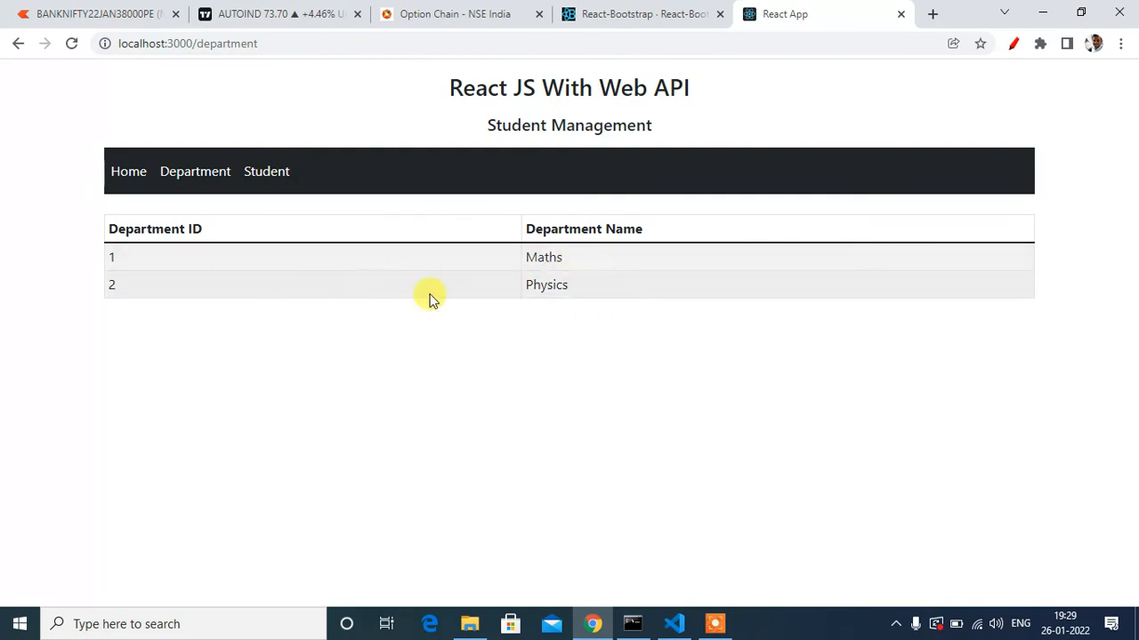
pyautogui.moveTo(650, 359)
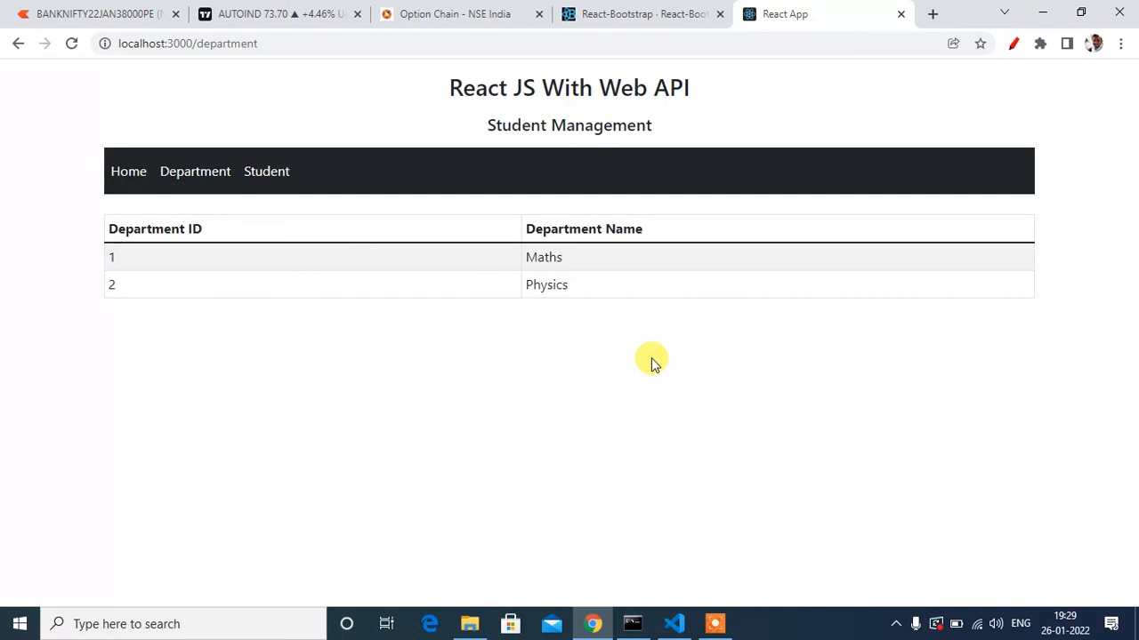
pyautogui.moveTo(626, 381)
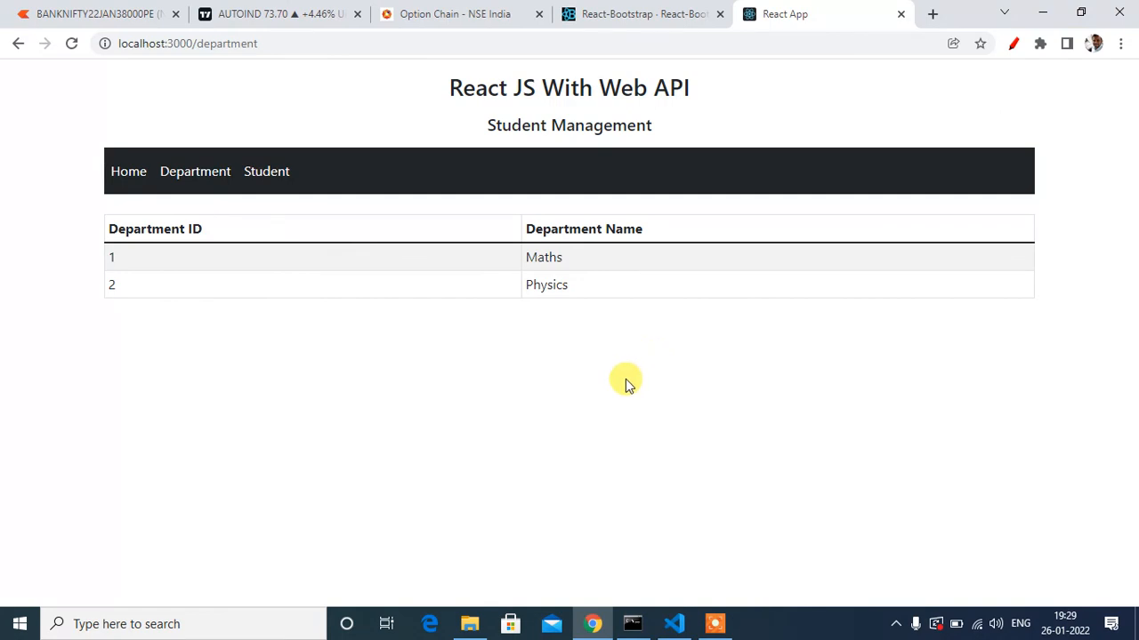